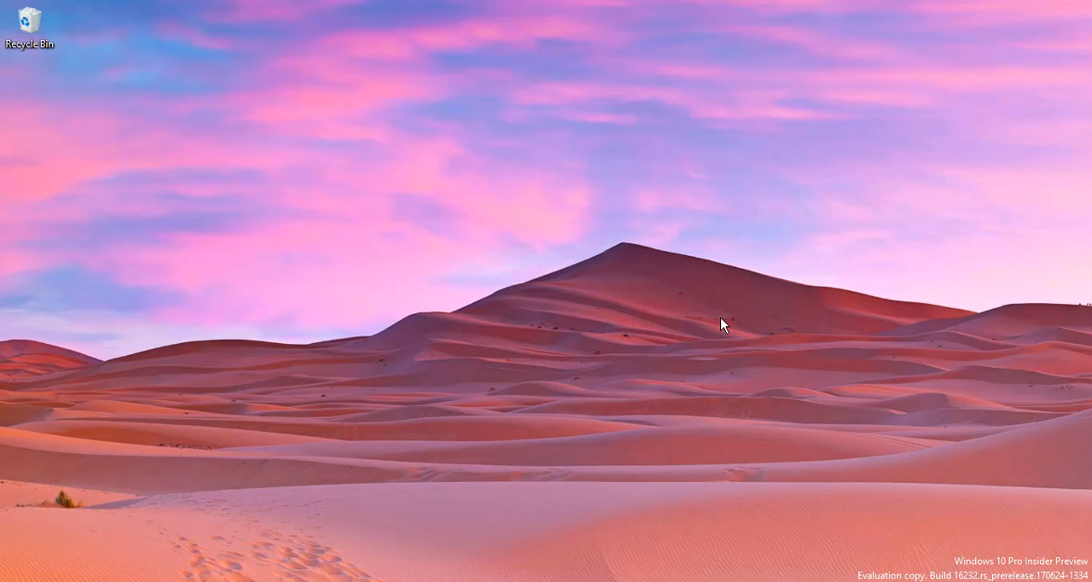
pyautogui.moveTo(749, 328)
pyautogui.write('supp')
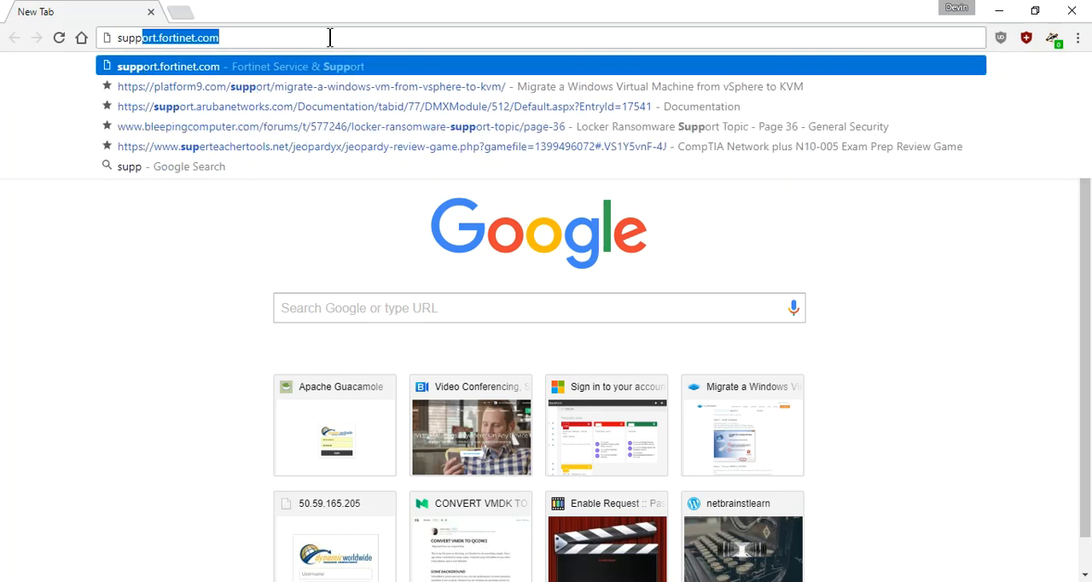
# Load support.fortinet.com, check the saved account credentials and sign in
pyautogui.write('.fortinet.com')
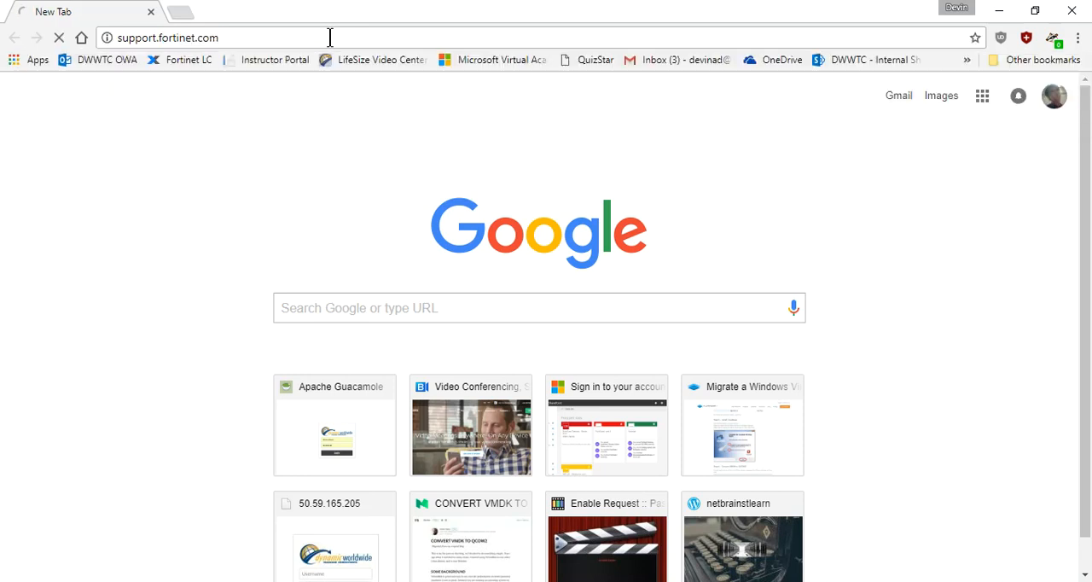
pyautogui.press('Return')
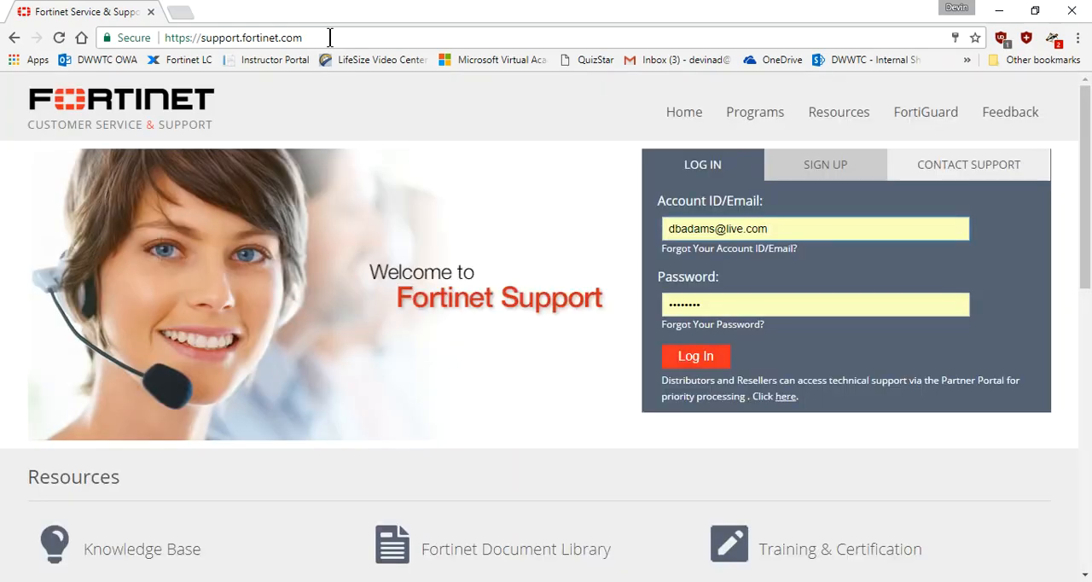
pyautogui.tripleClick(814, 227)
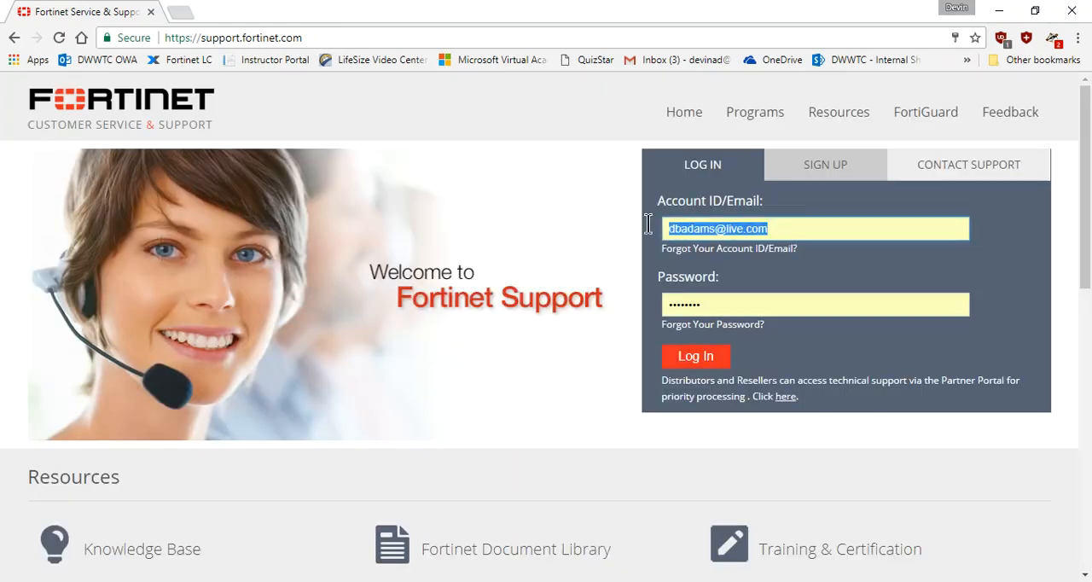
pyautogui.click(815, 304)
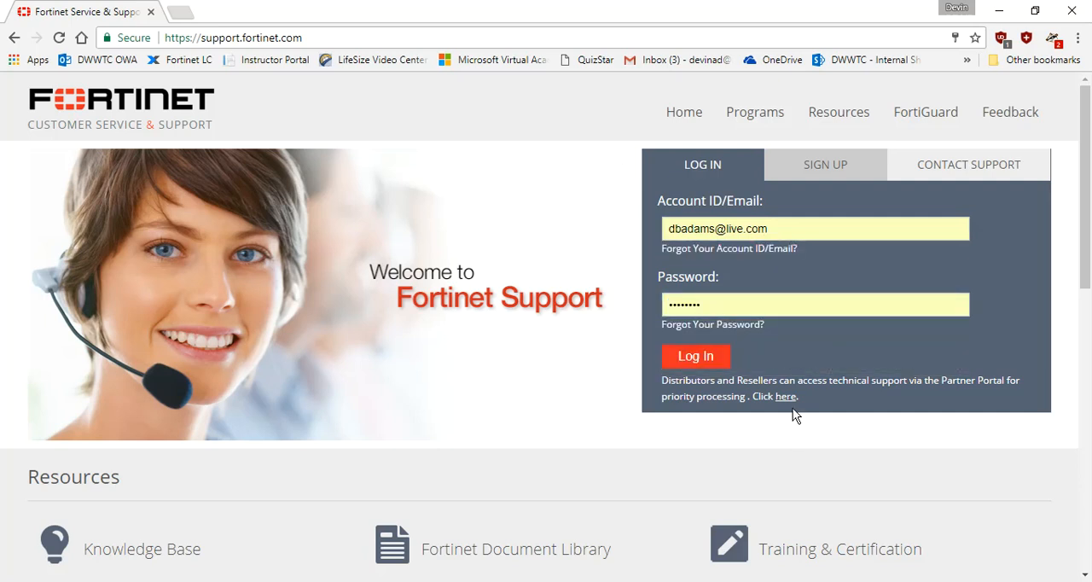
pyautogui.click(695, 355)
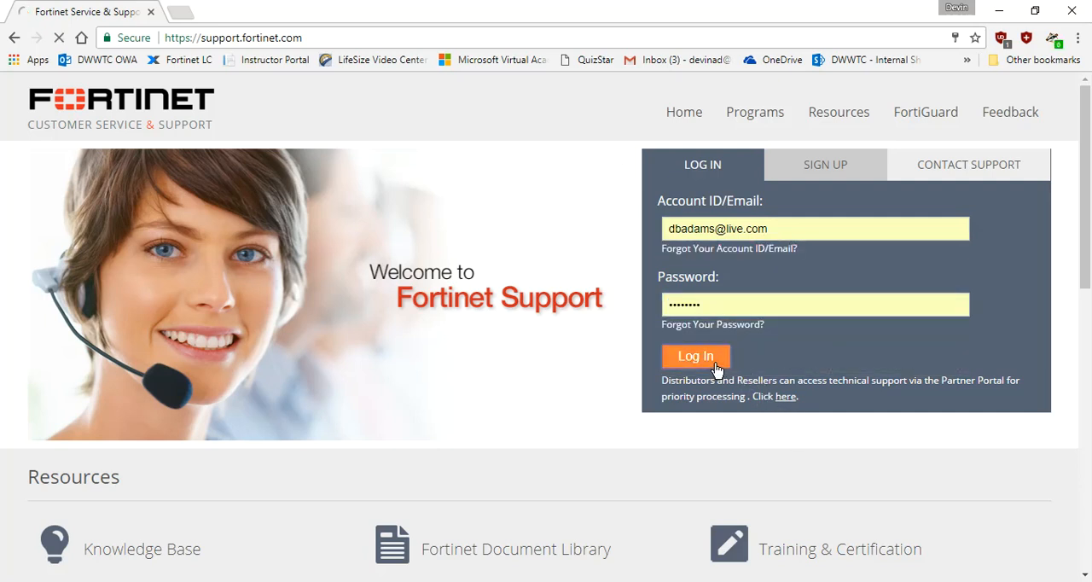
# Go to Download > Firmware Images and scroll through the FortiGate release notes
pyautogui.click(695, 355)
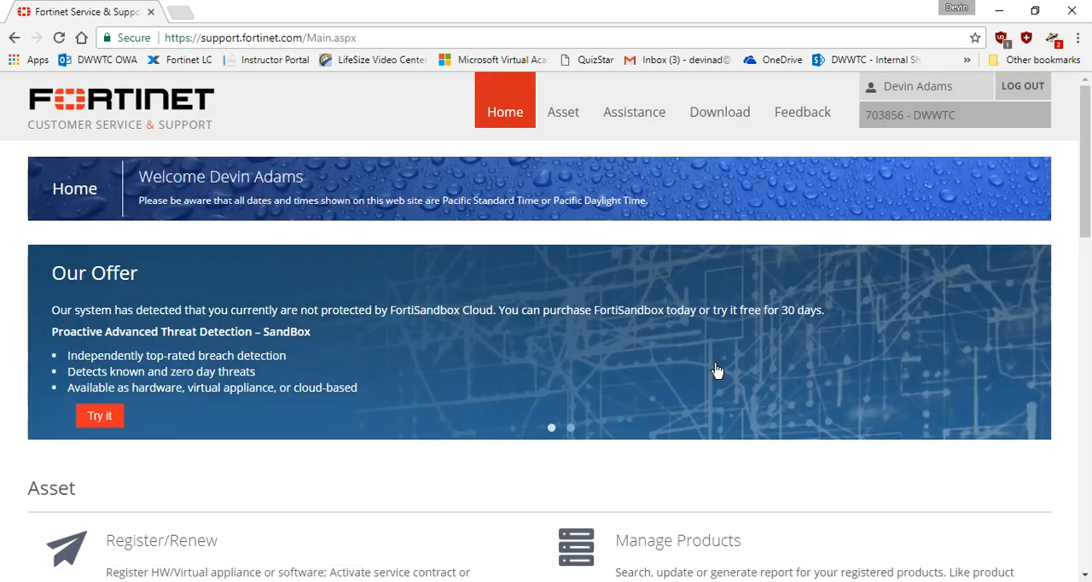
pyautogui.moveTo(532, 308)
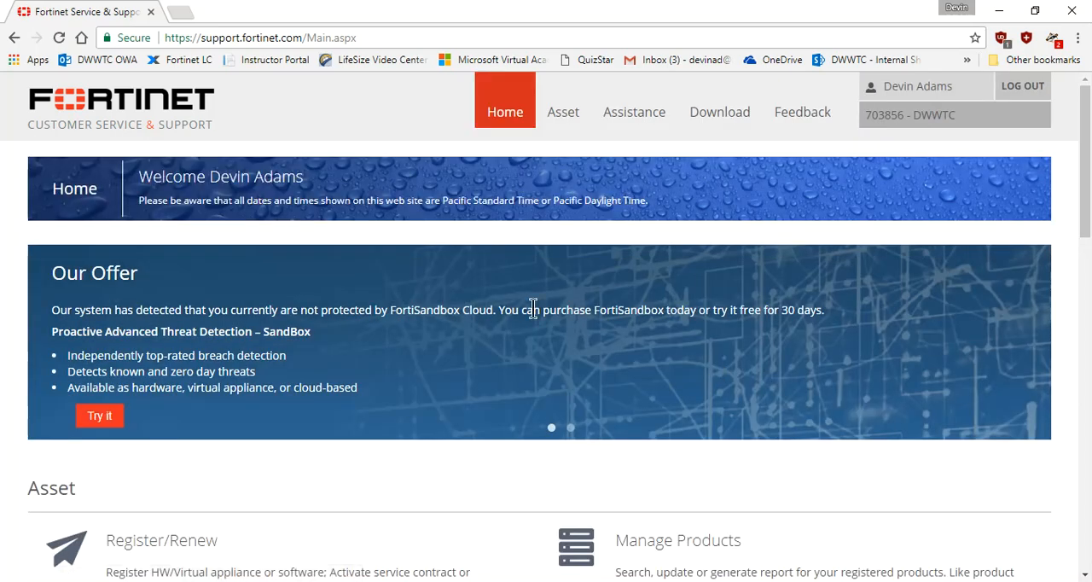
pyautogui.moveTo(553, 345)
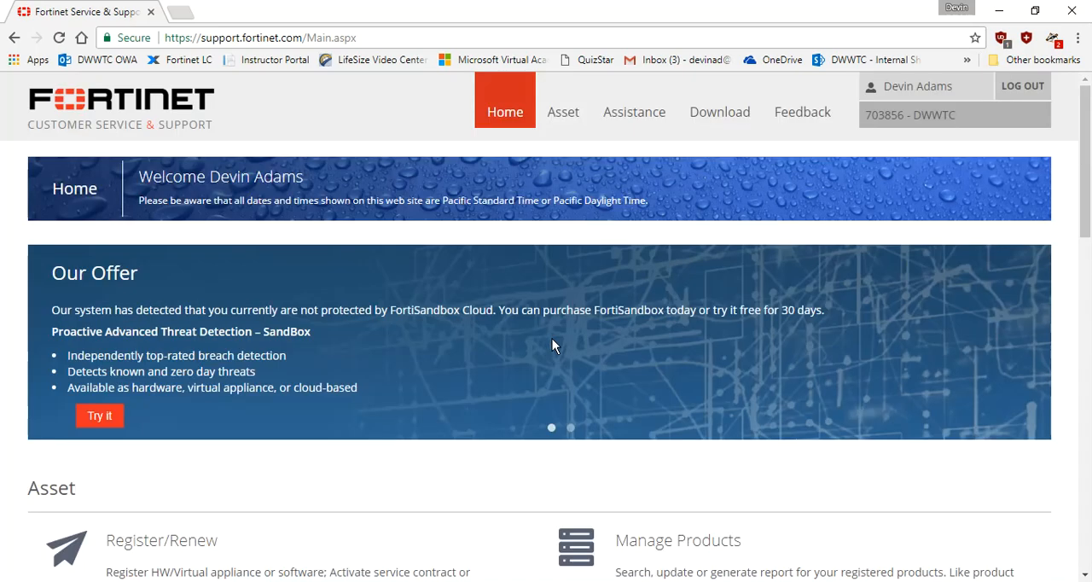
pyautogui.click(719, 111)
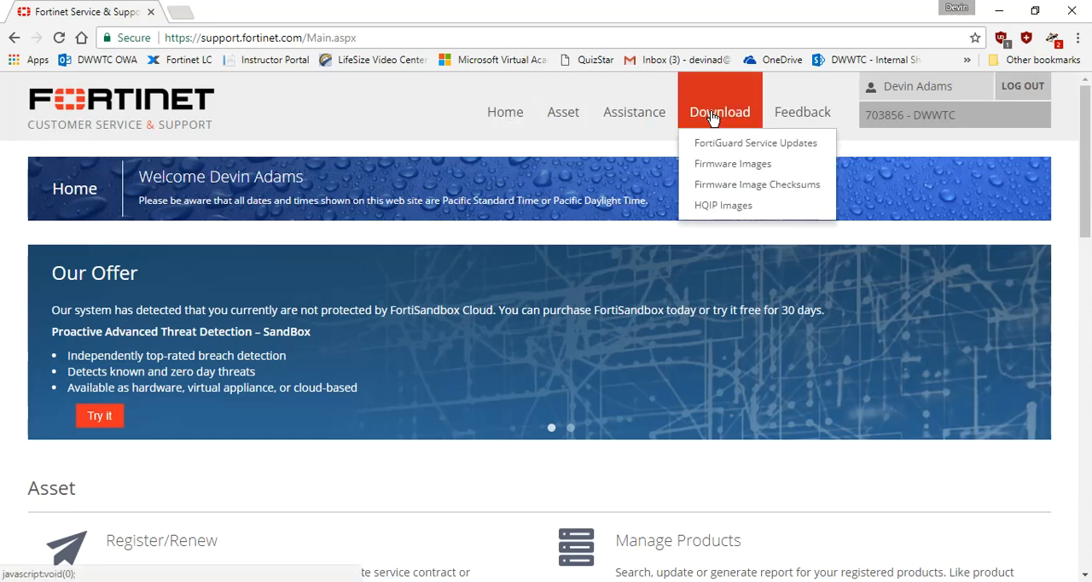
pyautogui.moveTo(731, 163)
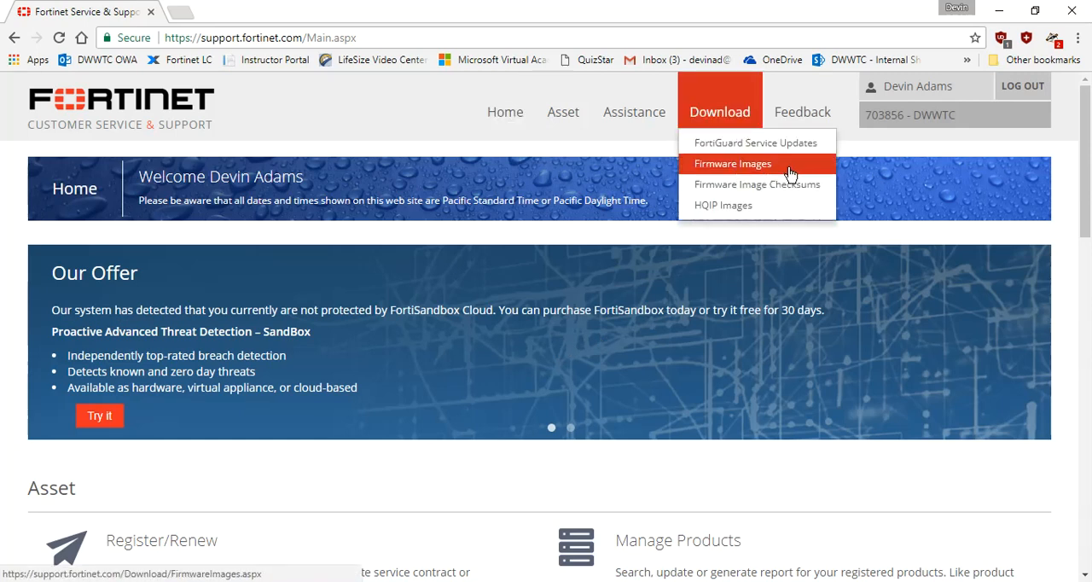
pyautogui.click(731, 163)
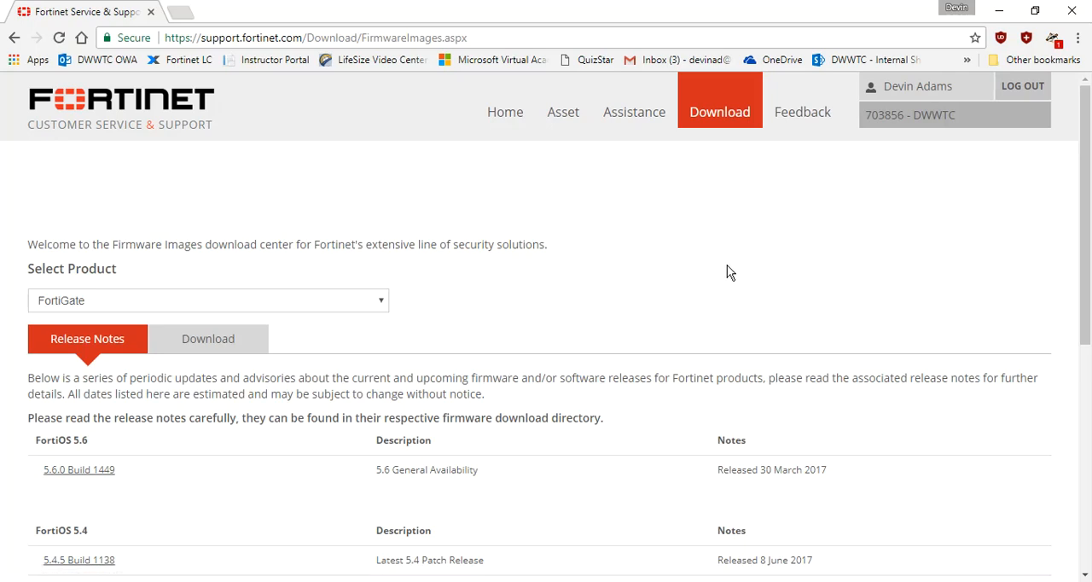
pyautogui.scroll(-3)
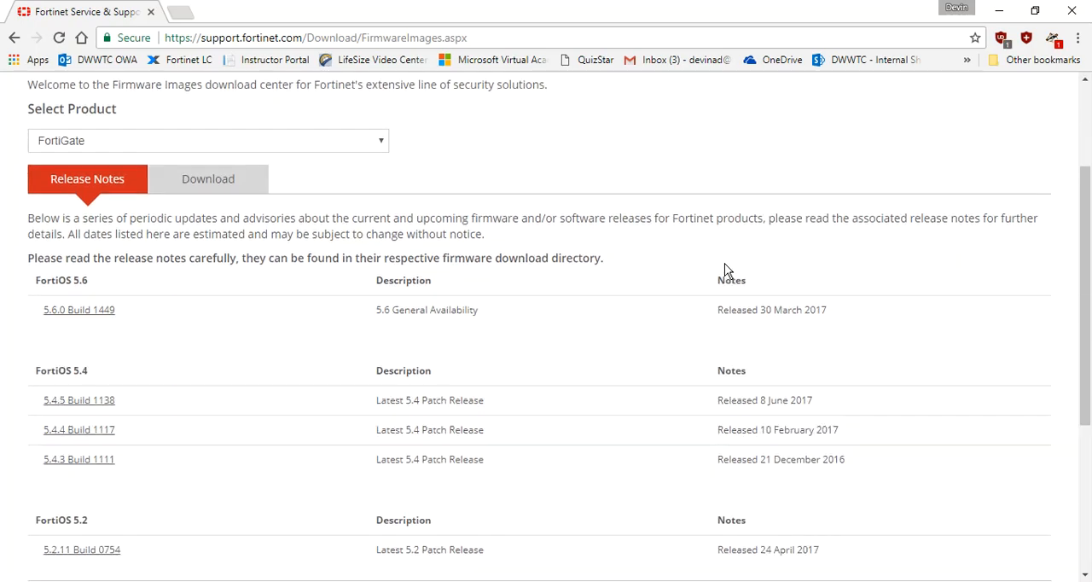
pyautogui.moveTo(251, 432)
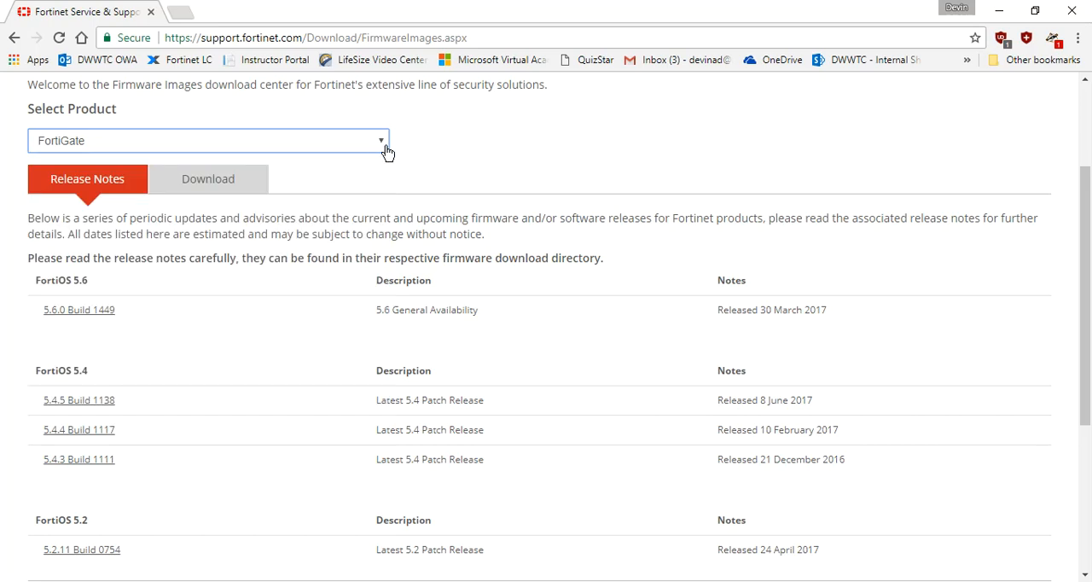
# Switch to the Download tab and browse into the v5.00 > 5.4 firmware folder
pyautogui.click(207, 179)
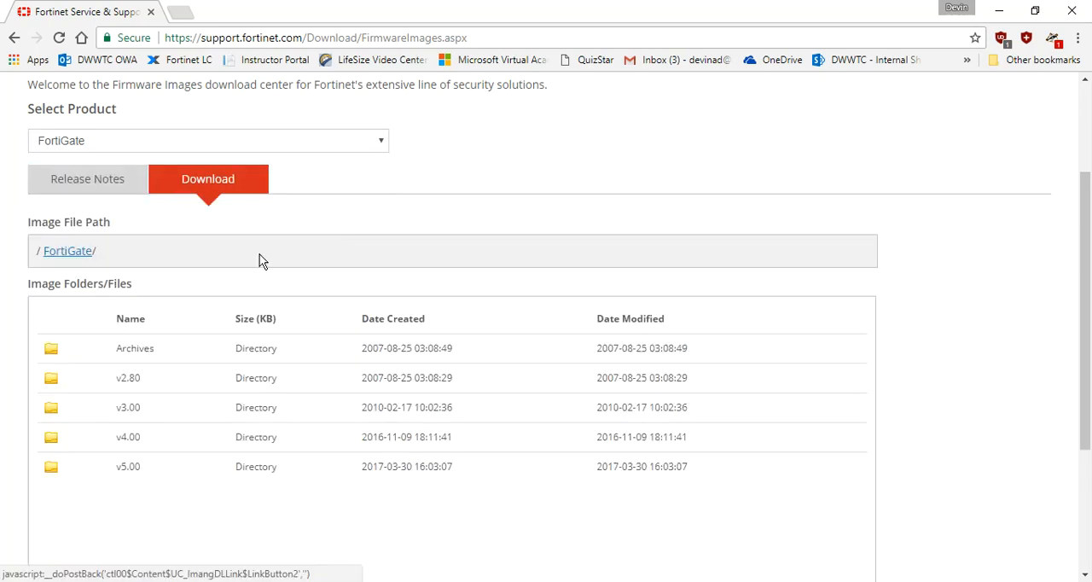
pyautogui.moveTo(223, 208)
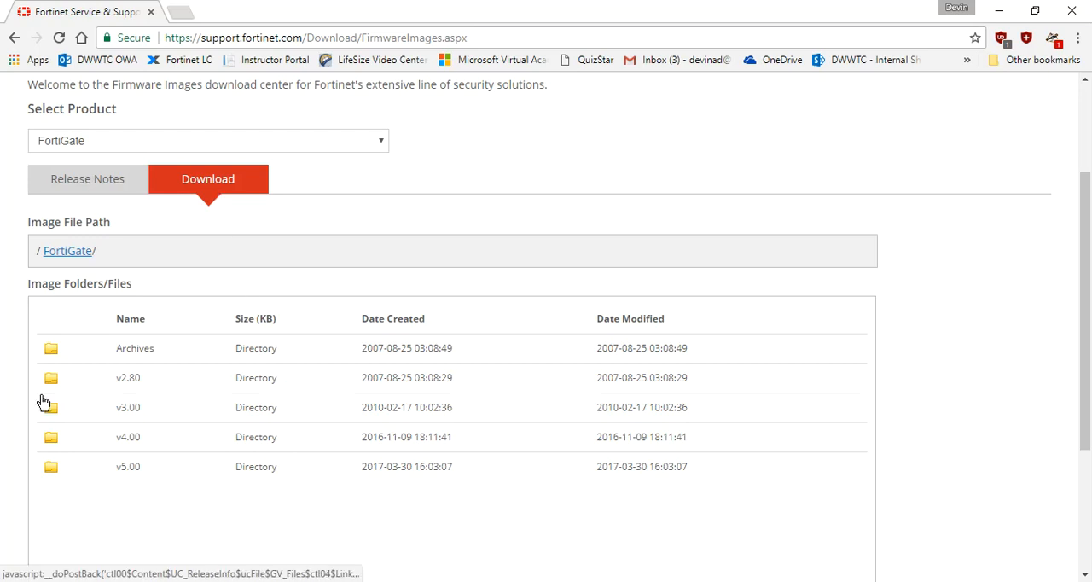
pyautogui.moveTo(128, 473)
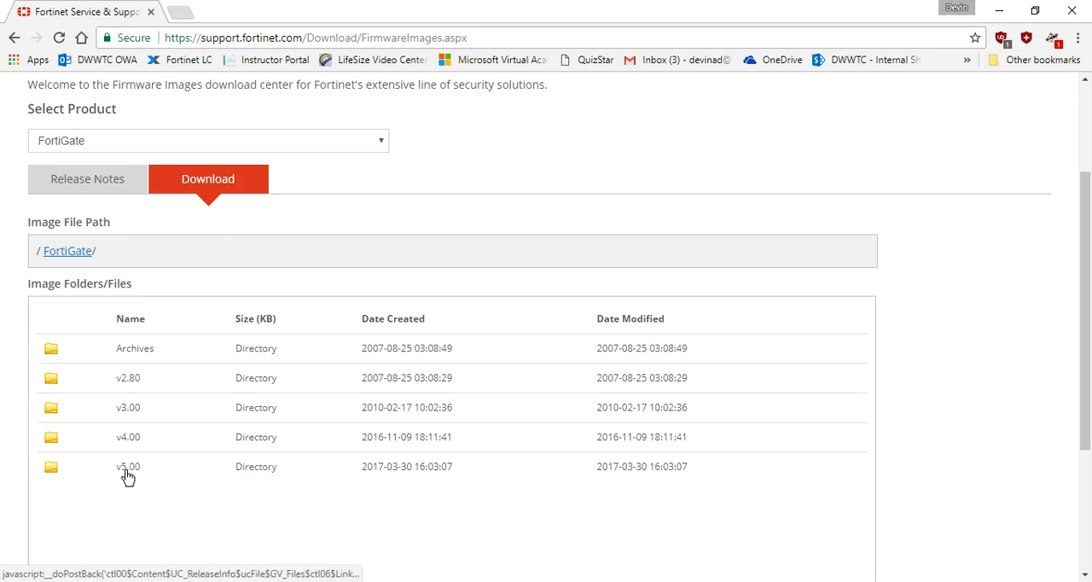
pyautogui.click(128, 466)
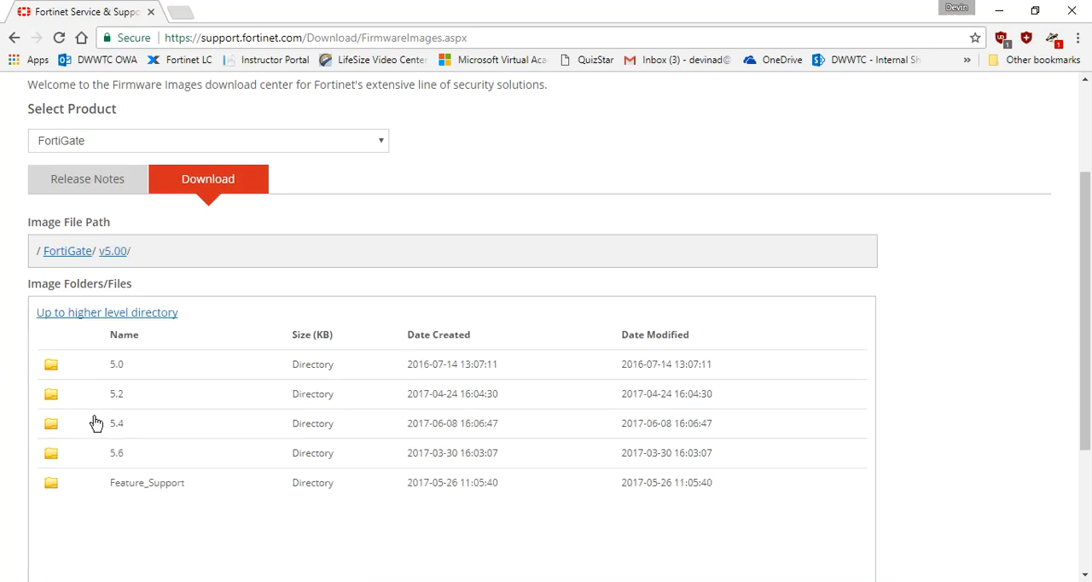
pyautogui.click(116, 422)
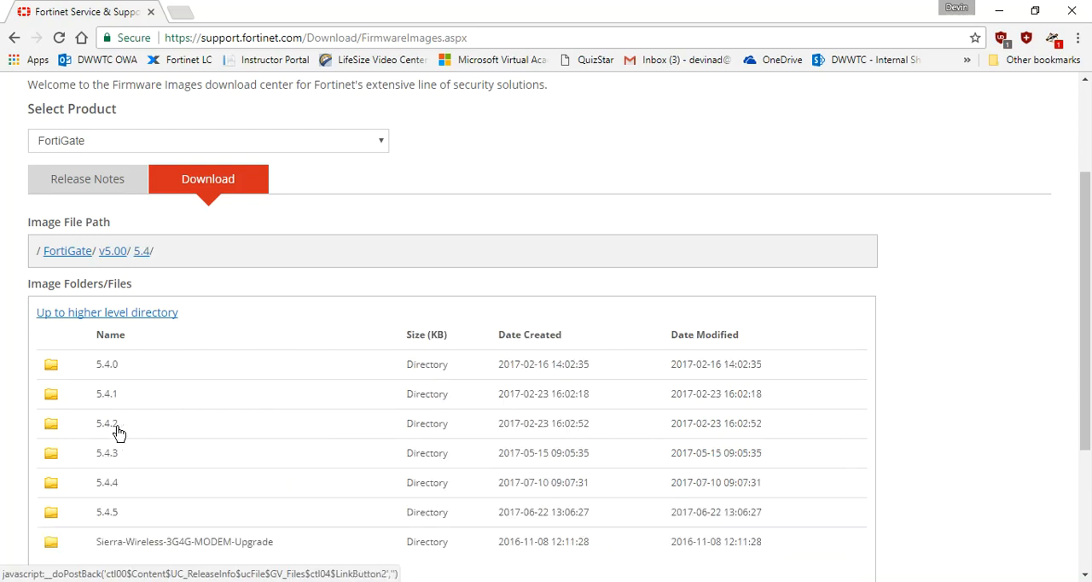
pyautogui.moveTo(137, 419)
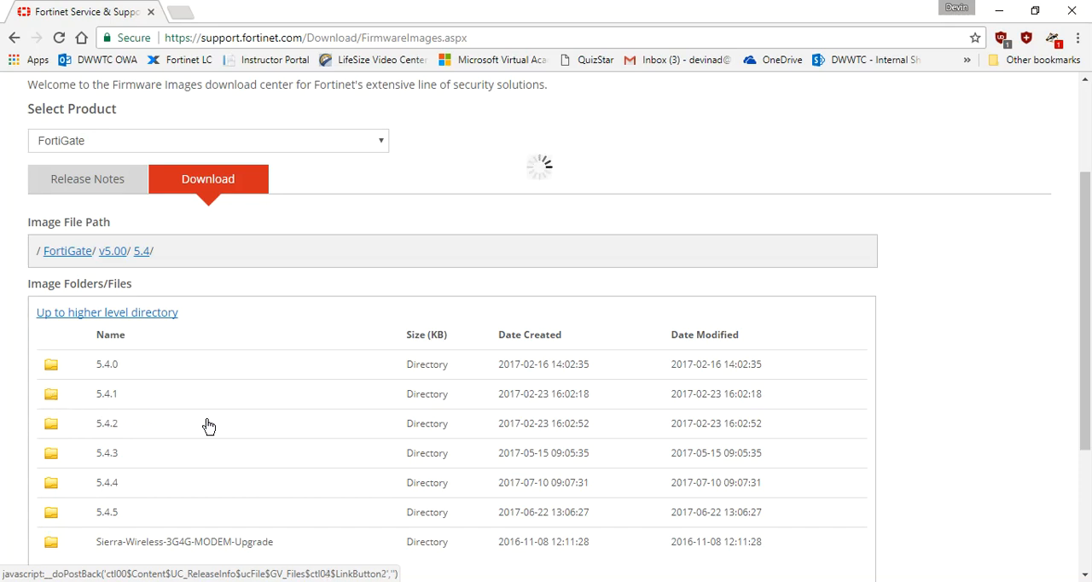
pyautogui.click(106, 393)
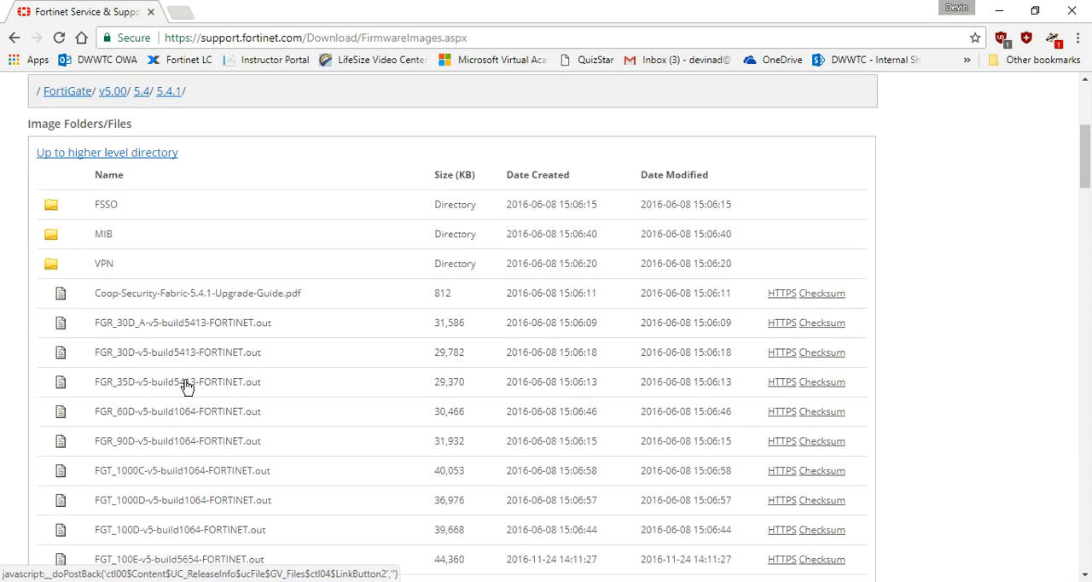
pyautogui.scroll(-3)
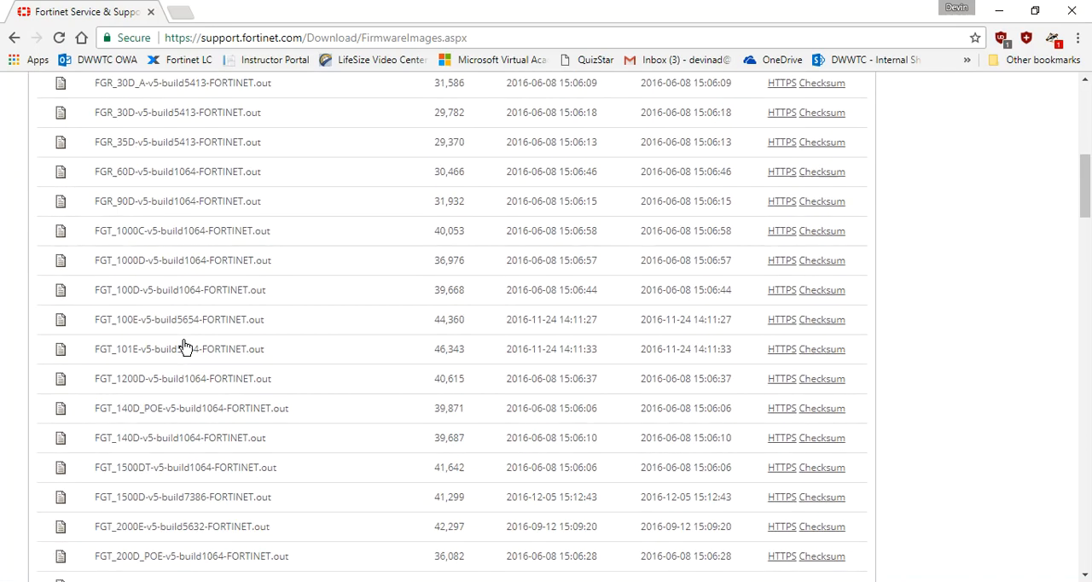
pyautogui.scroll(-3)
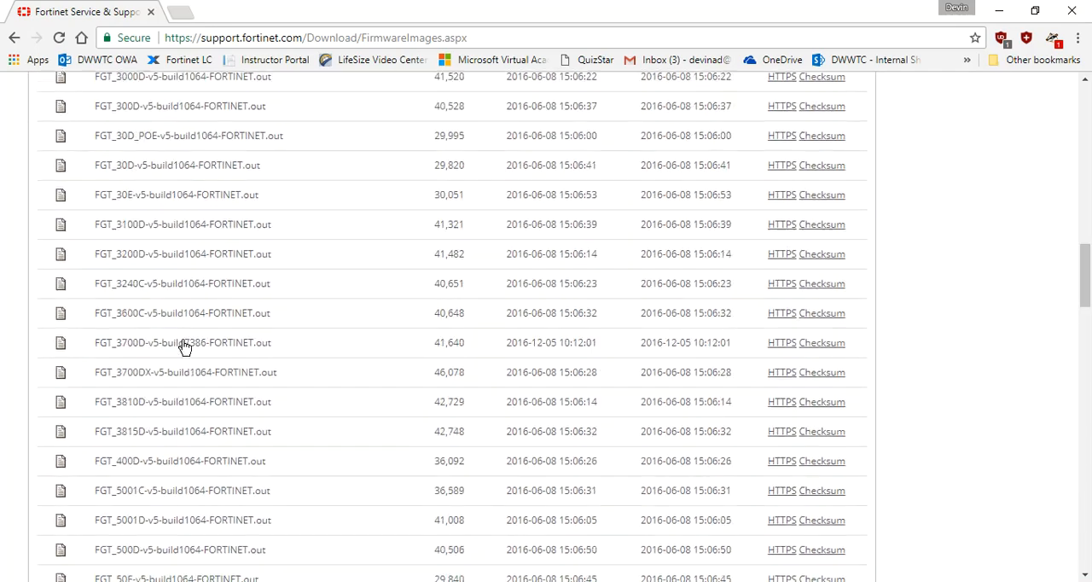
pyautogui.scroll(-3)
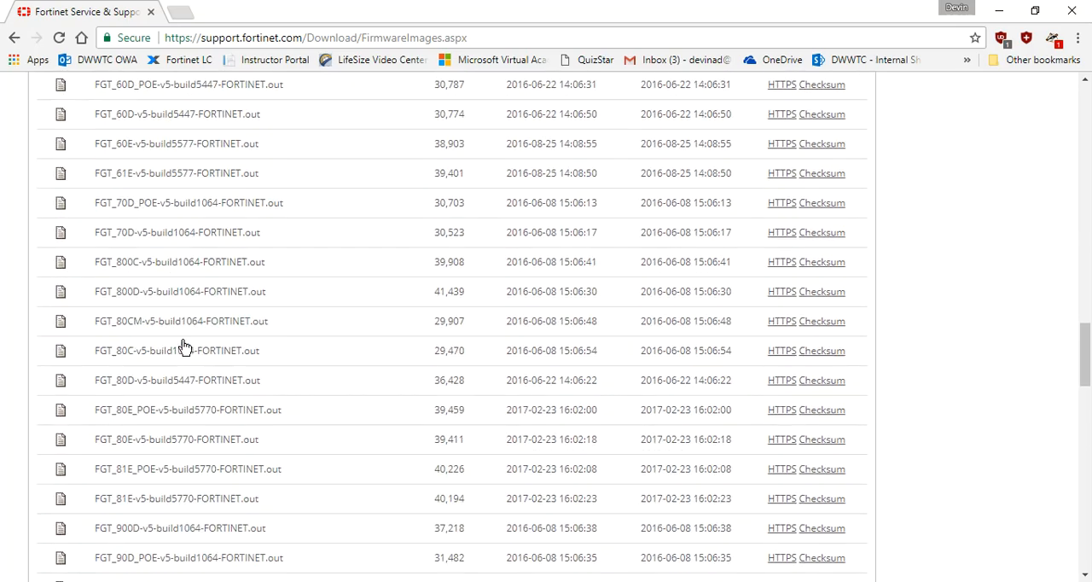
pyautogui.scroll(-3)
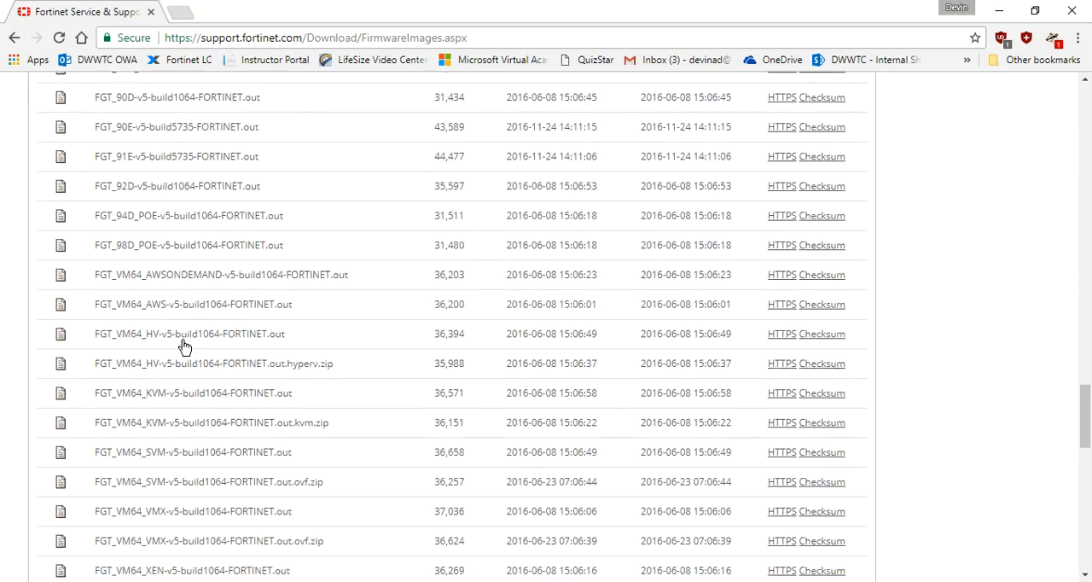
pyautogui.scroll(-3)
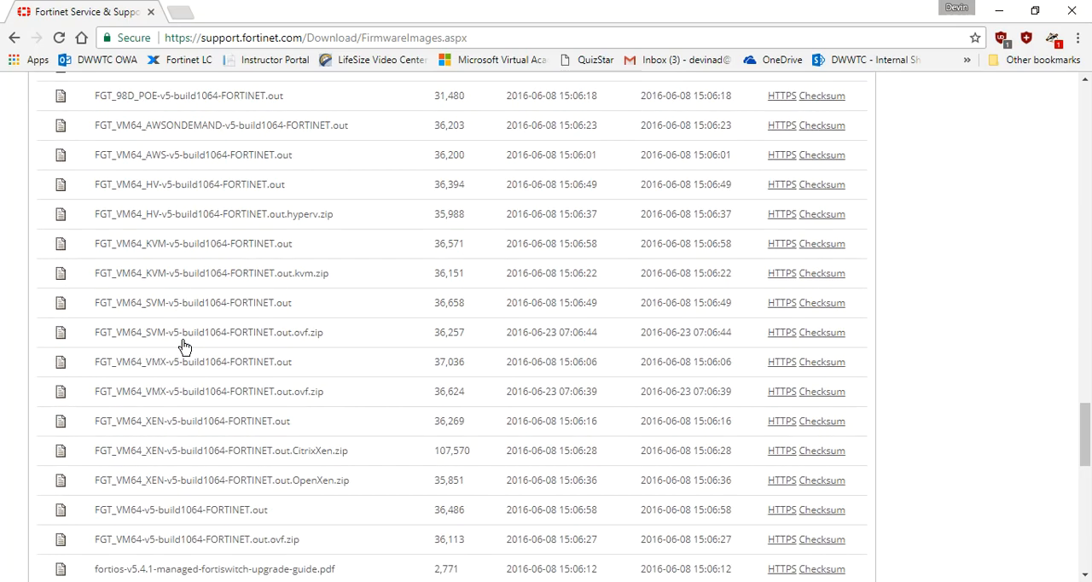
pyautogui.scroll(3)
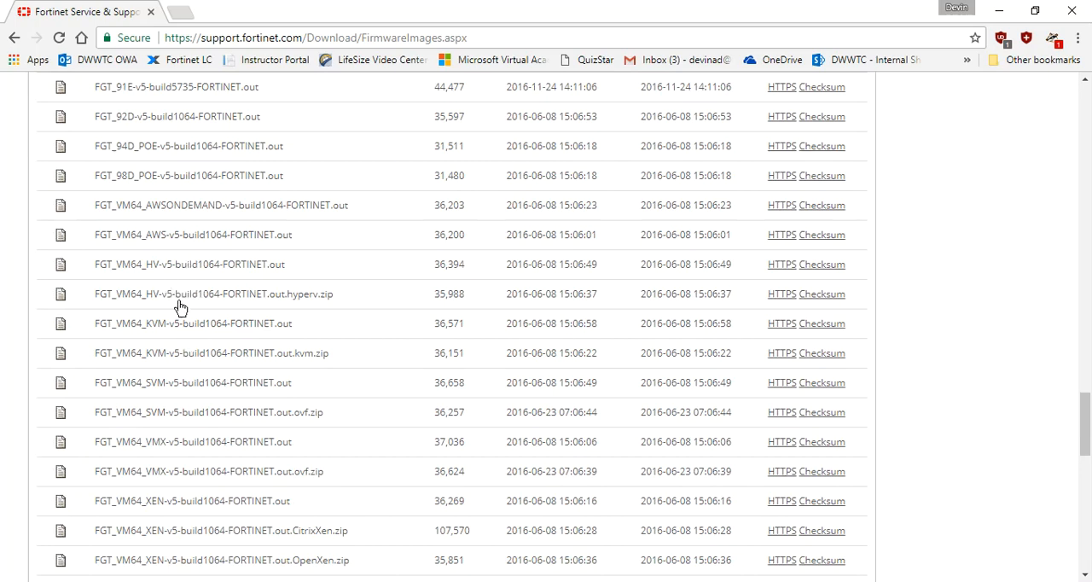
pyautogui.moveTo(266, 310)
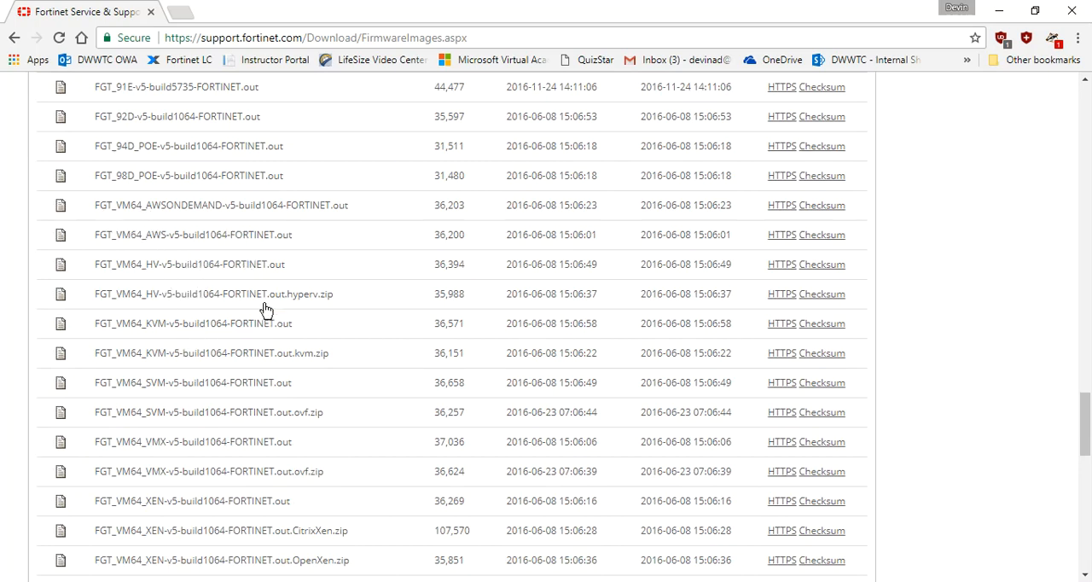
pyautogui.moveTo(210, 239)
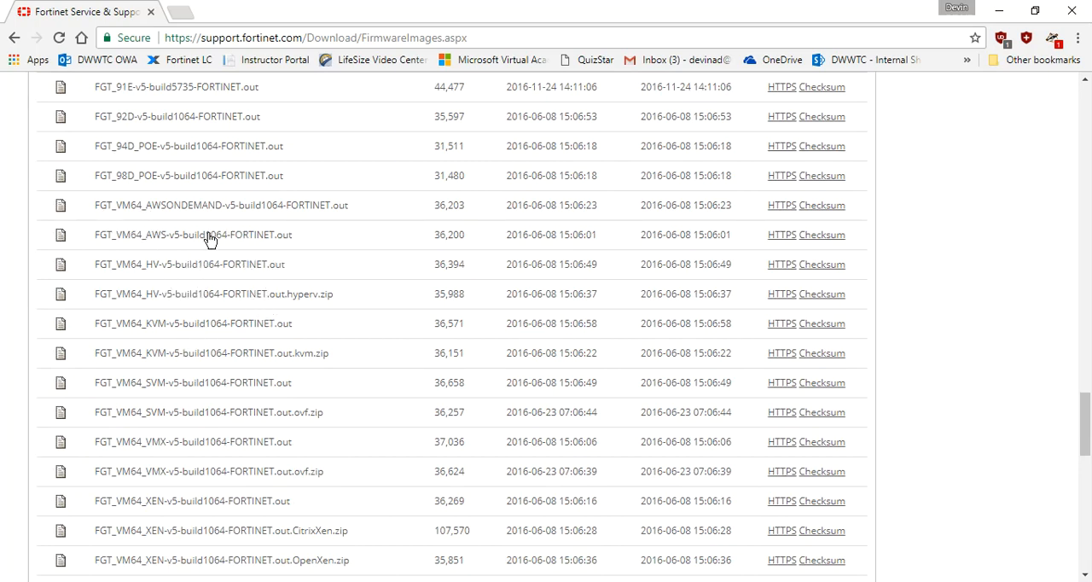
pyautogui.moveTo(226, 239)
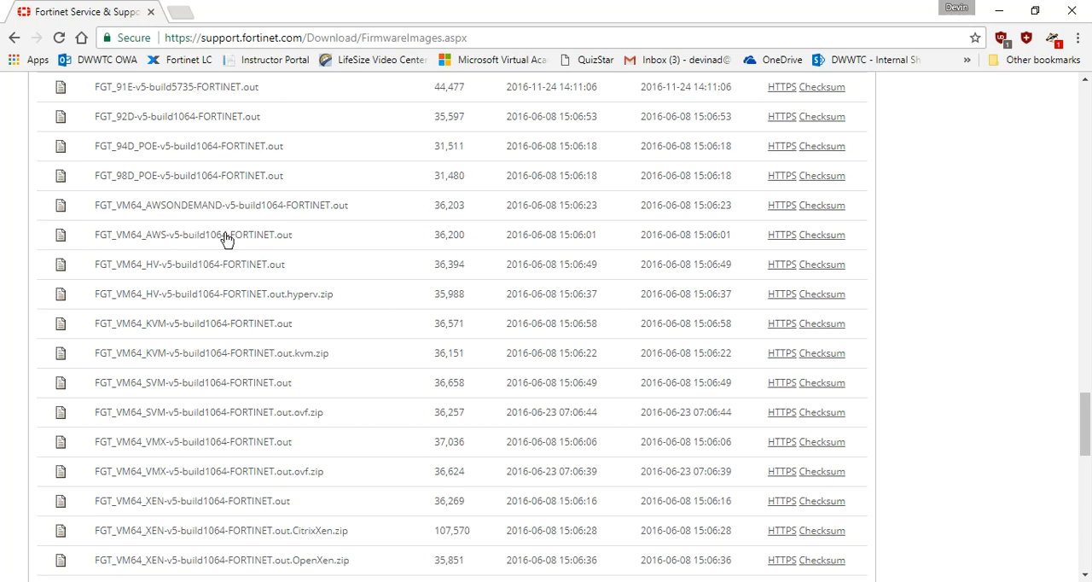
pyautogui.moveTo(152, 279)
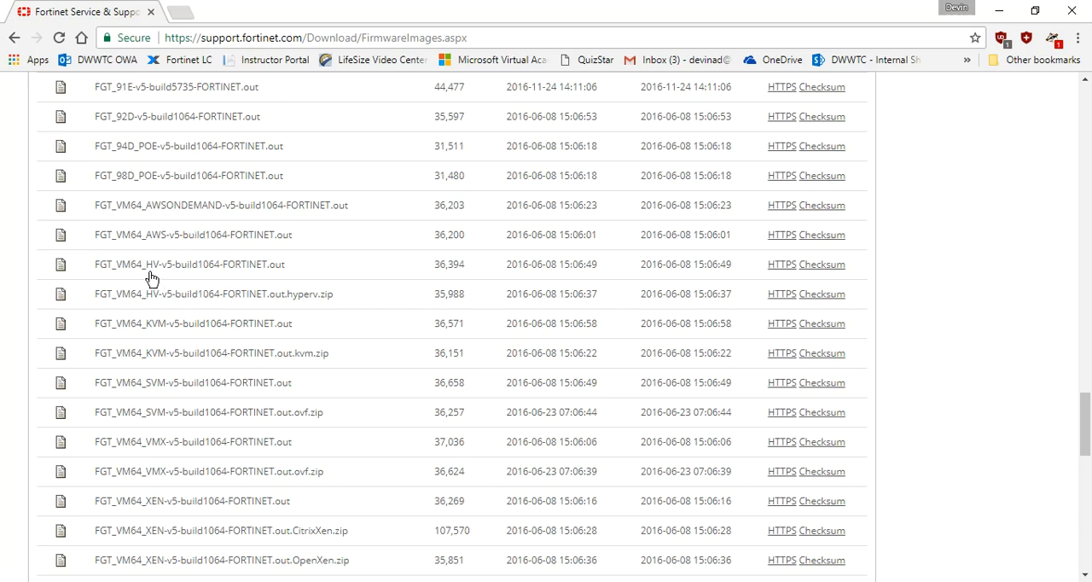
pyautogui.moveTo(207, 260)
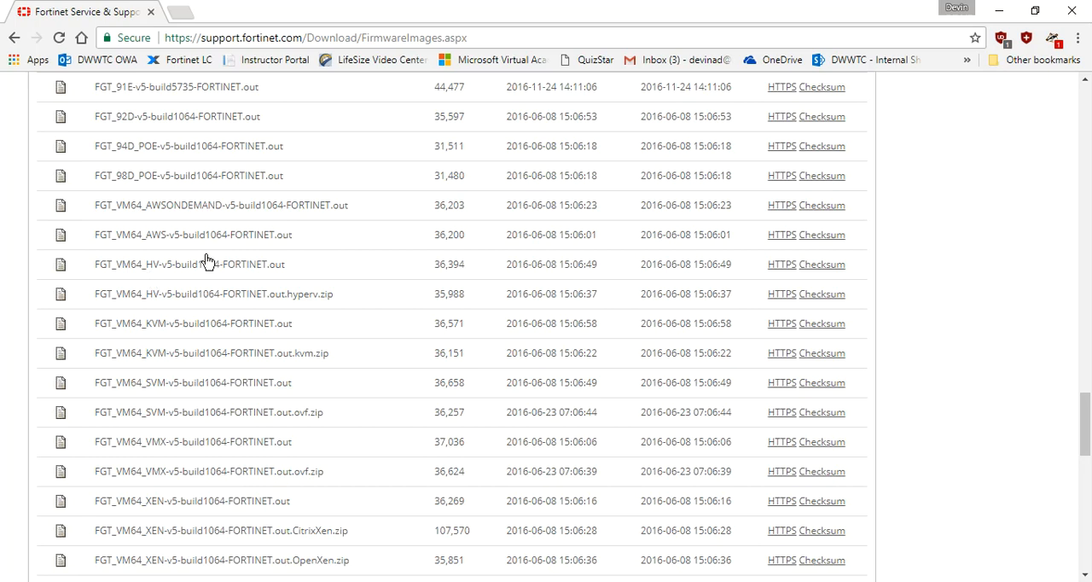
pyautogui.moveTo(212, 338)
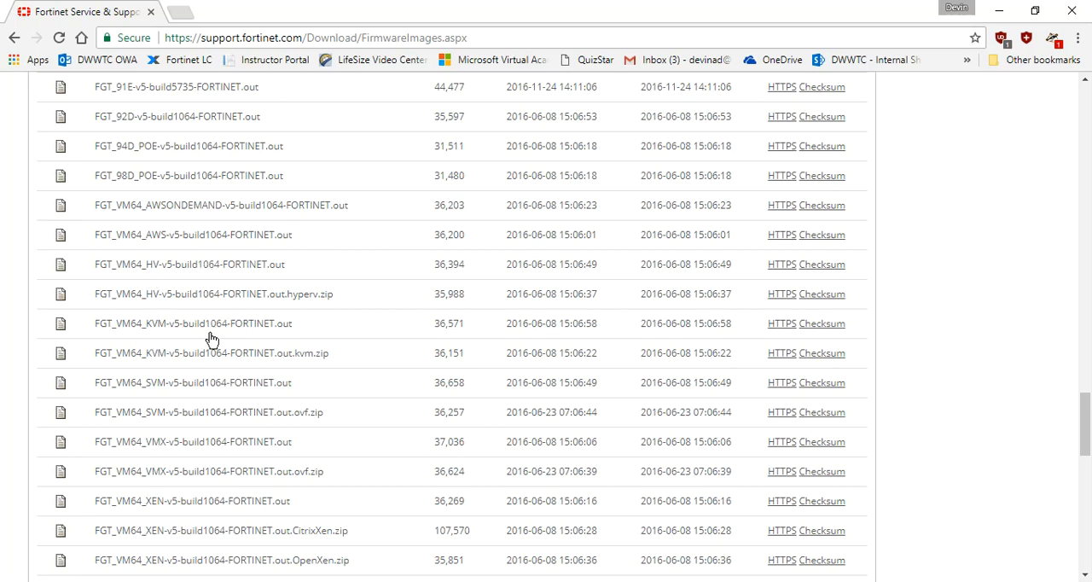
pyautogui.scroll(-3)
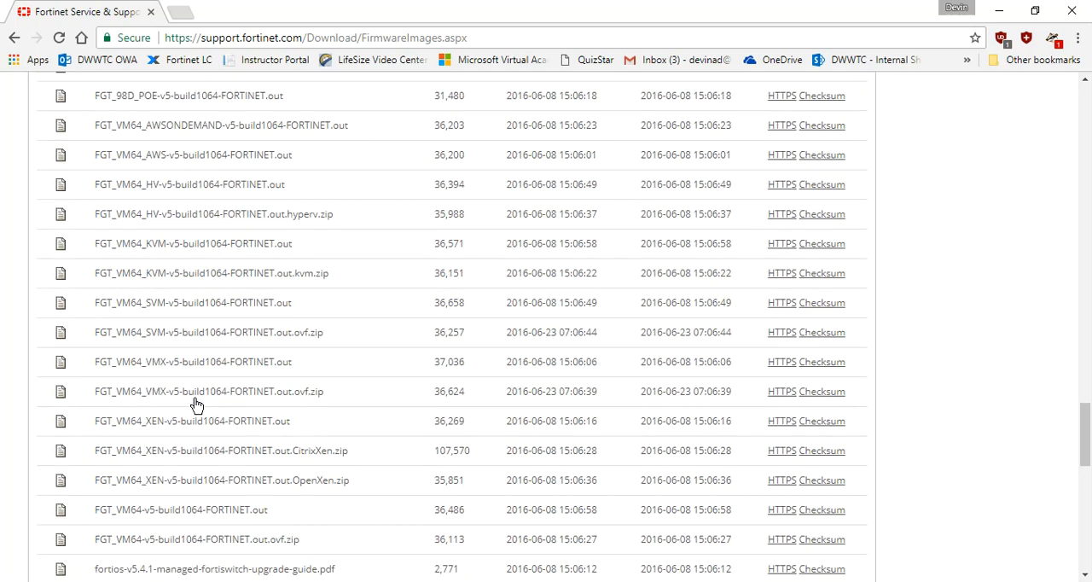
pyautogui.moveTo(148, 404)
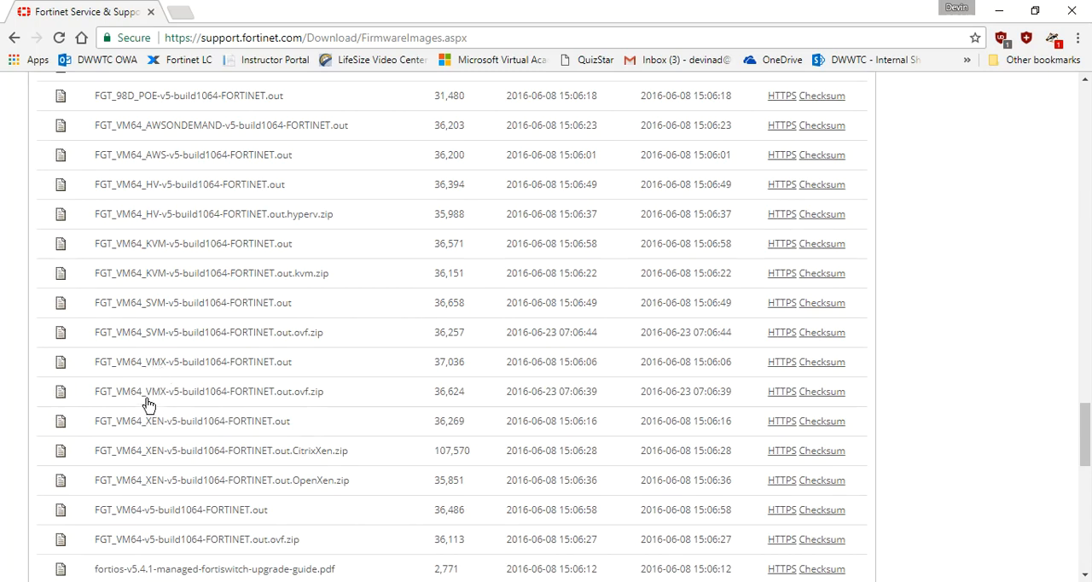
pyautogui.moveTo(154, 376)
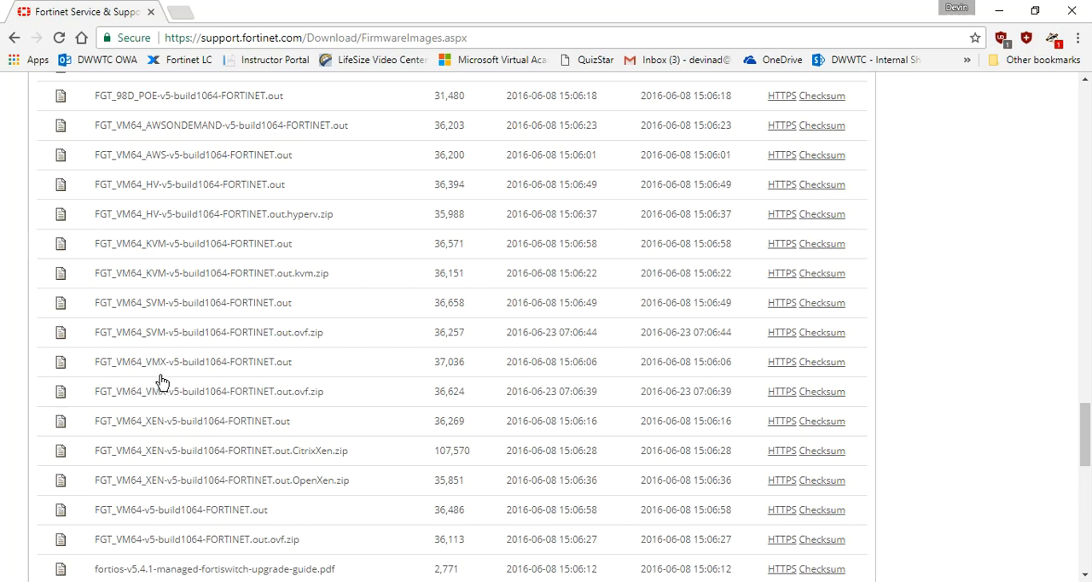
# Scroll the build 1064 file list down to the VM64 OVF zip entry
pyautogui.scroll(-3)
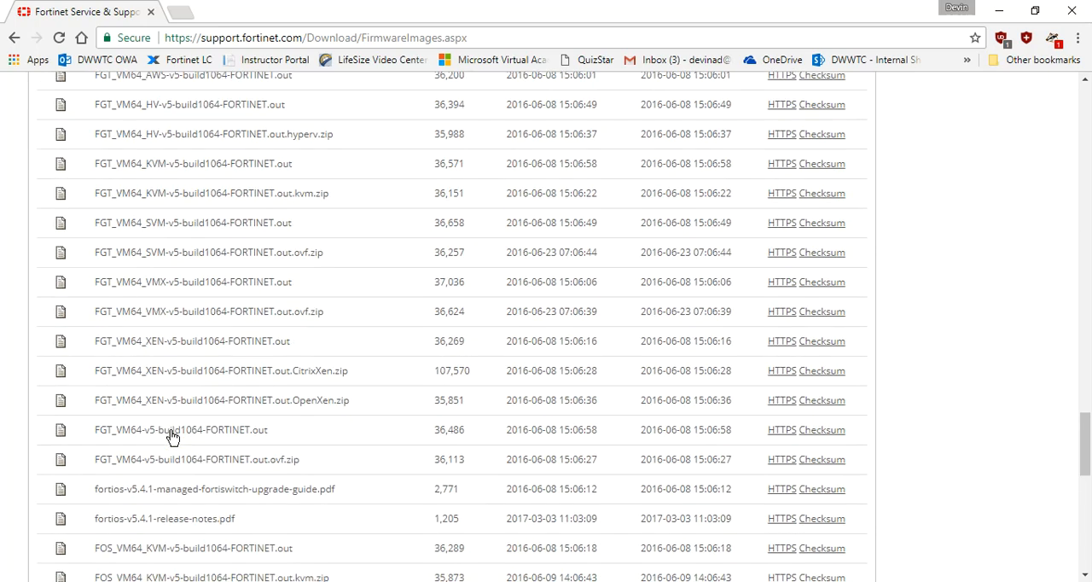
pyautogui.moveTo(194, 467)
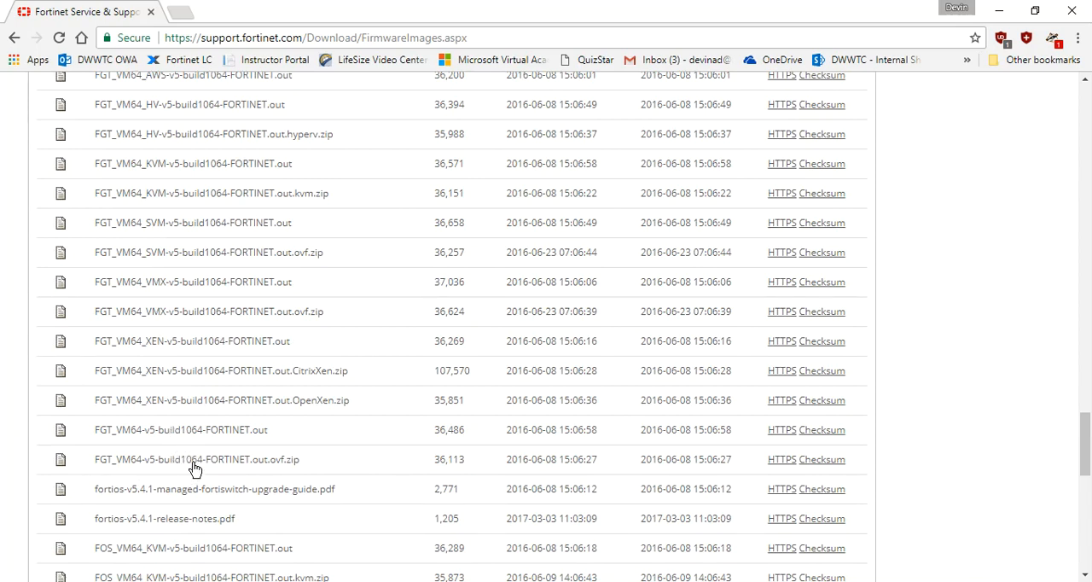
pyautogui.moveTo(197, 456)
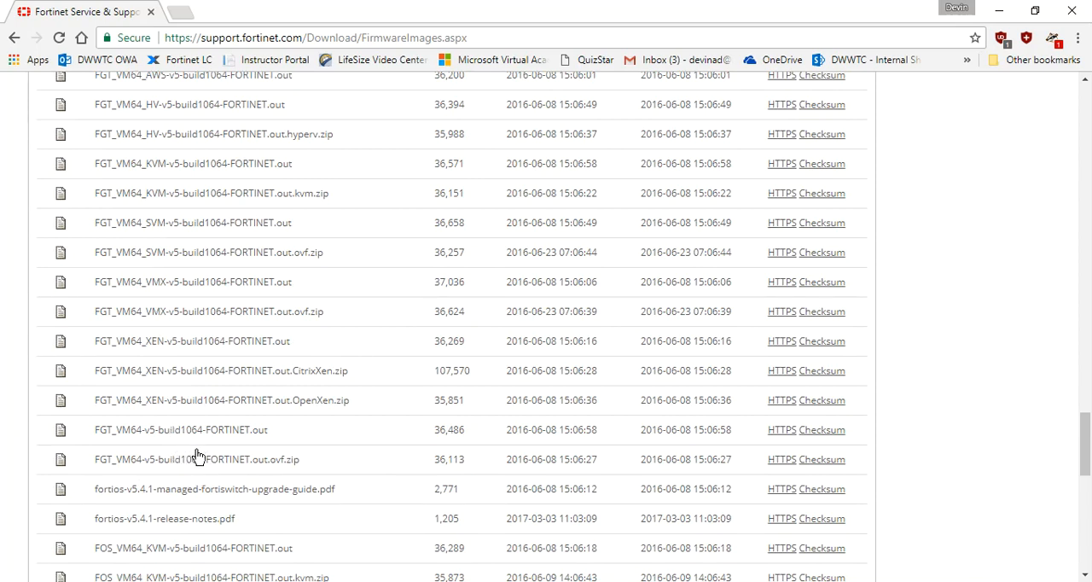
pyautogui.moveTo(206, 459)
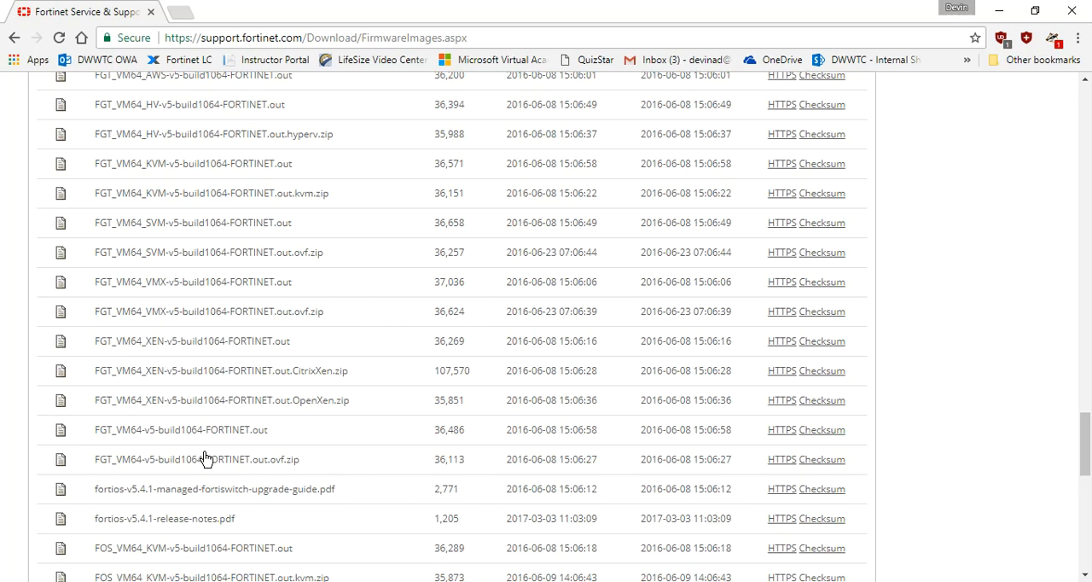
pyautogui.moveTo(211, 460)
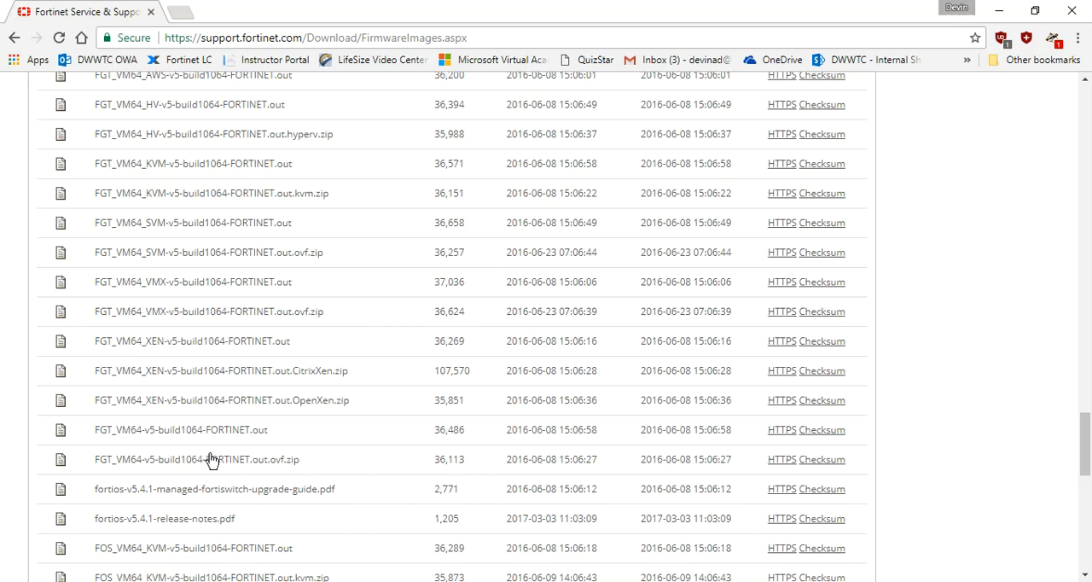
pyautogui.moveTo(244, 479)
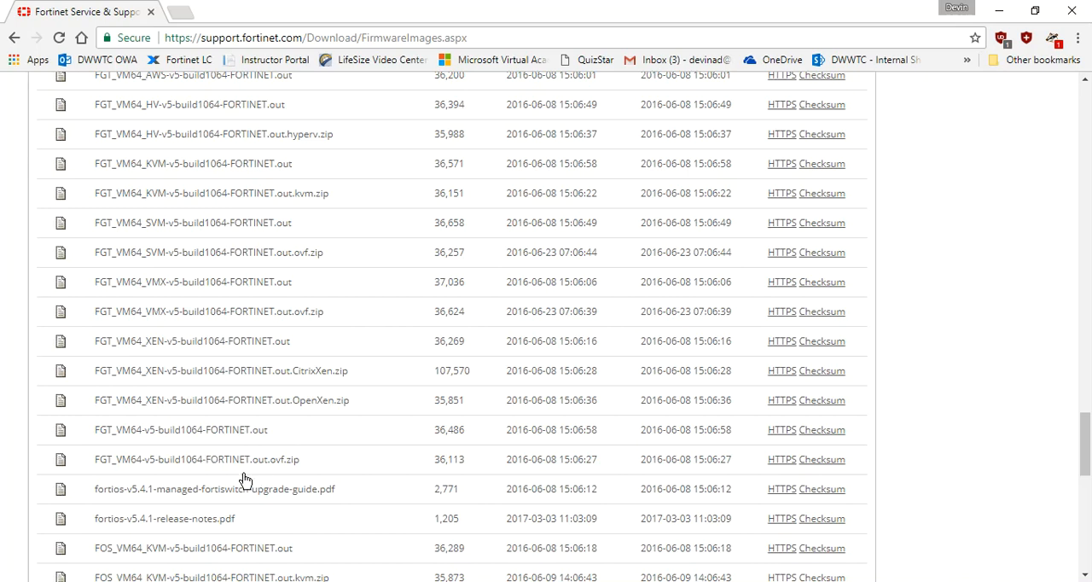
pyautogui.moveTo(140, 473)
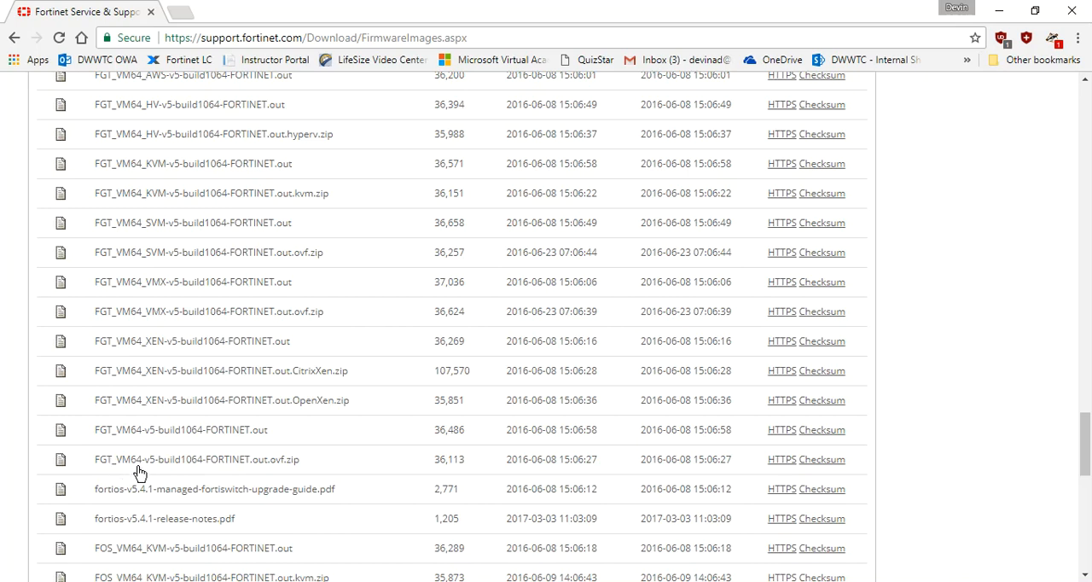
pyautogui.moveTo(273, 435)
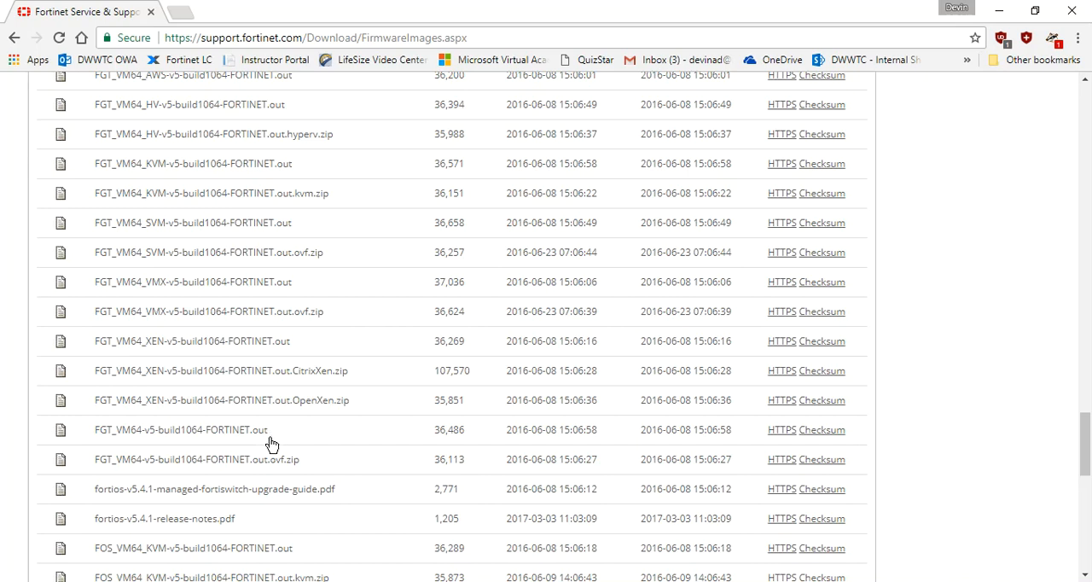
pyautogui.moveTo(312, 472)
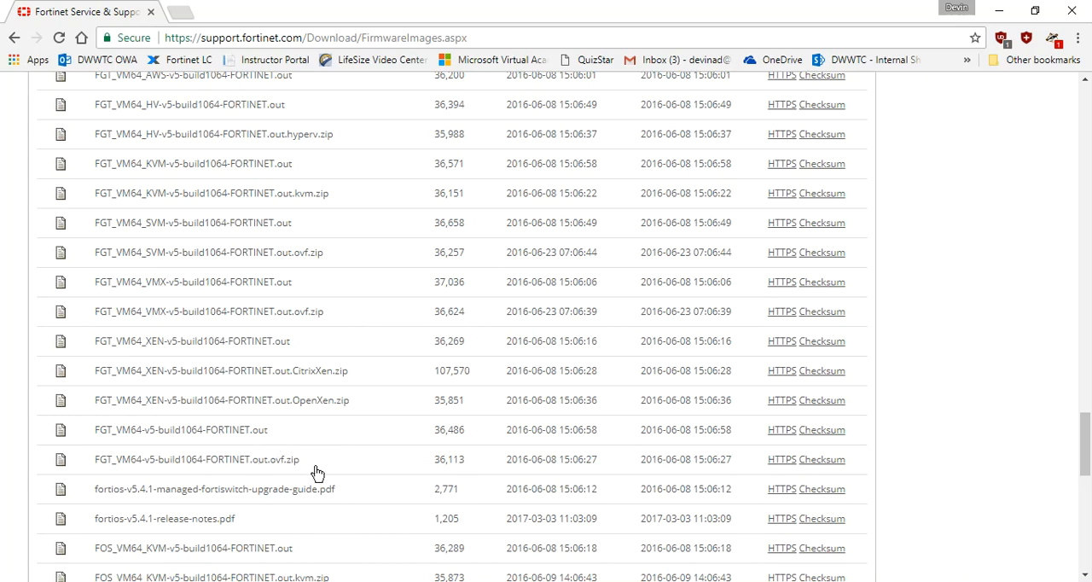
pyautogui.moveTo(138, 441)
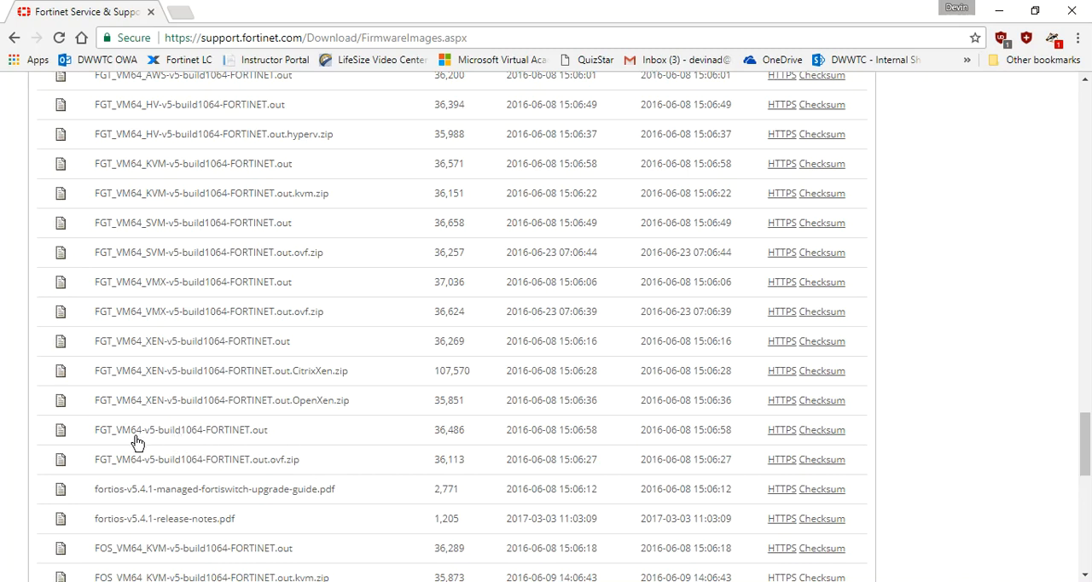
pyautogui.moveTo(267, 450)
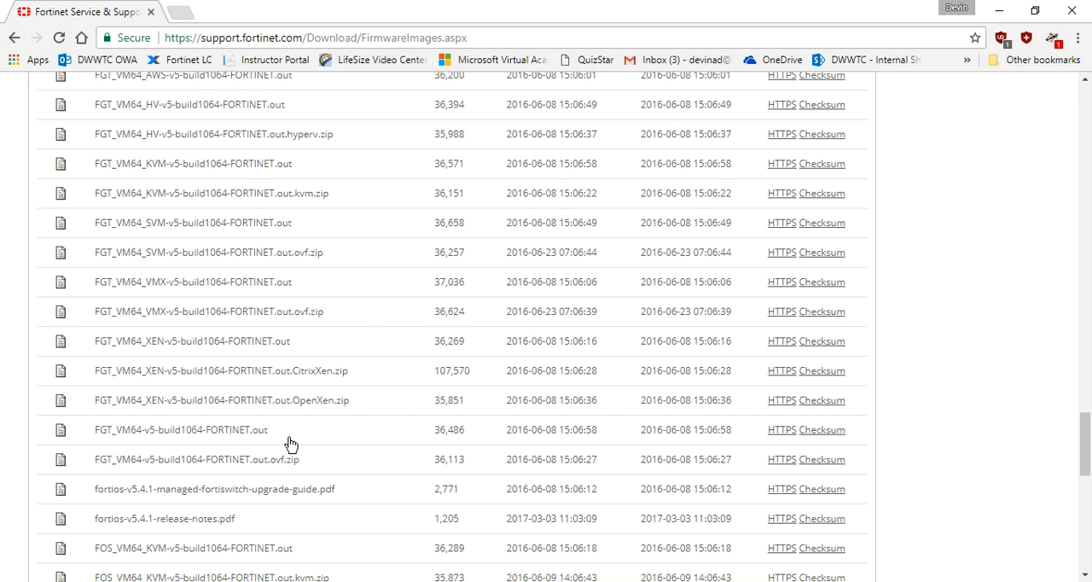
pyautogui.moveTo(272, 445)
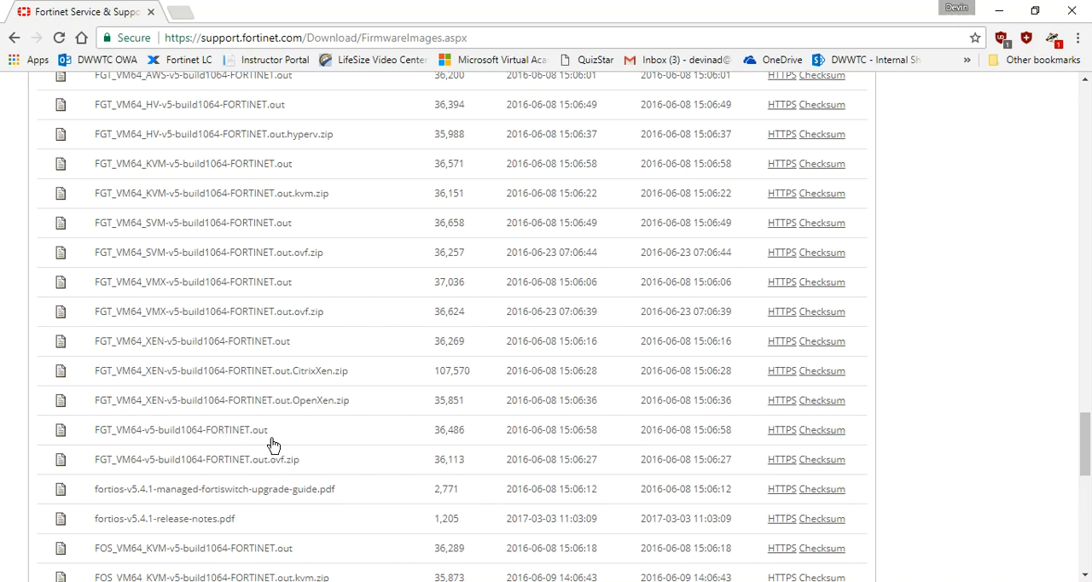
pyautogui.moveTo(118, 472)
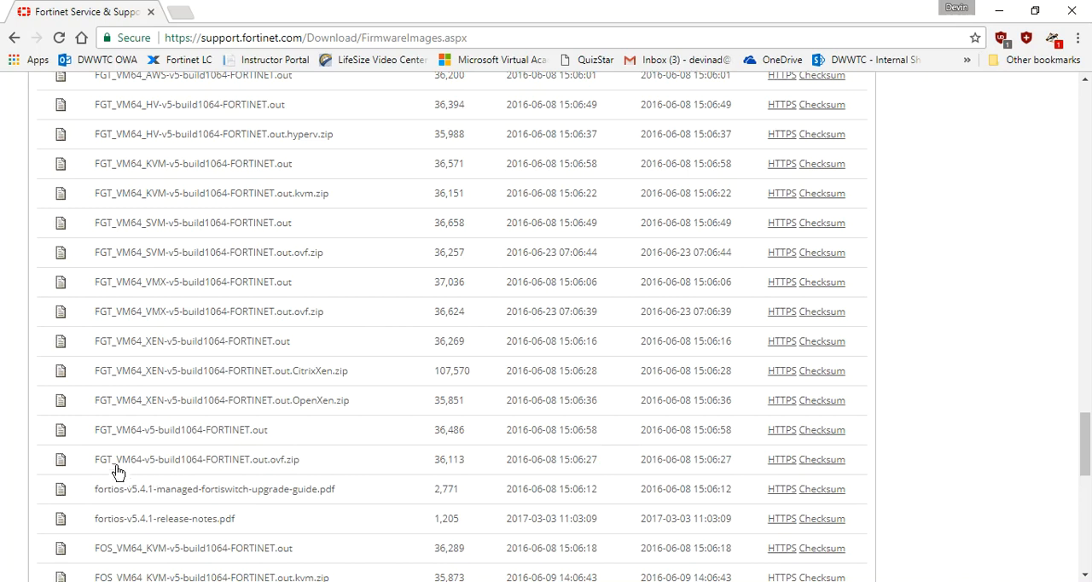
pyautogui.moveTo(765, 476)
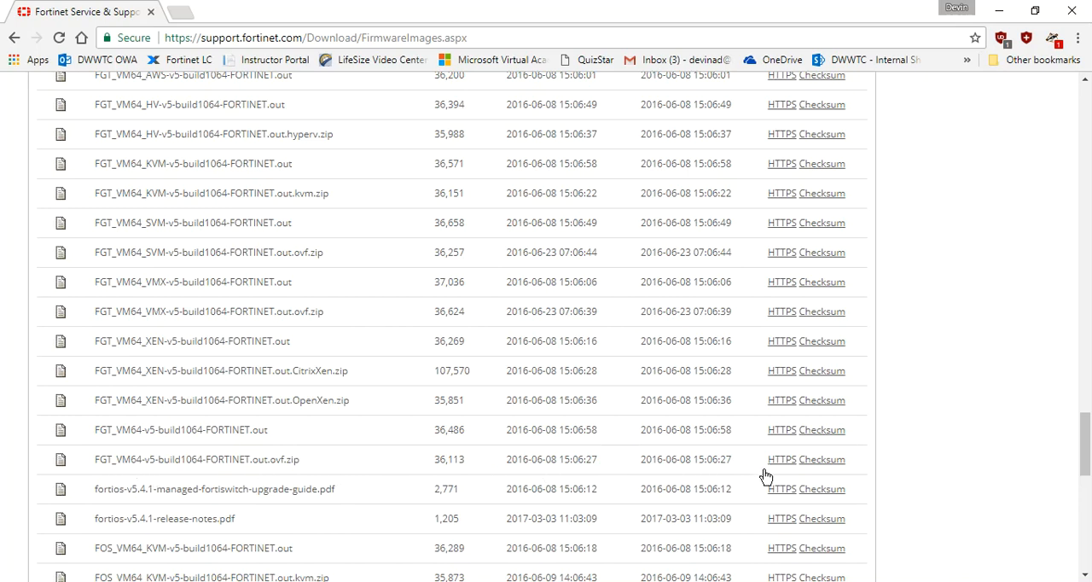
pyautogui.moveTo(640, 461)
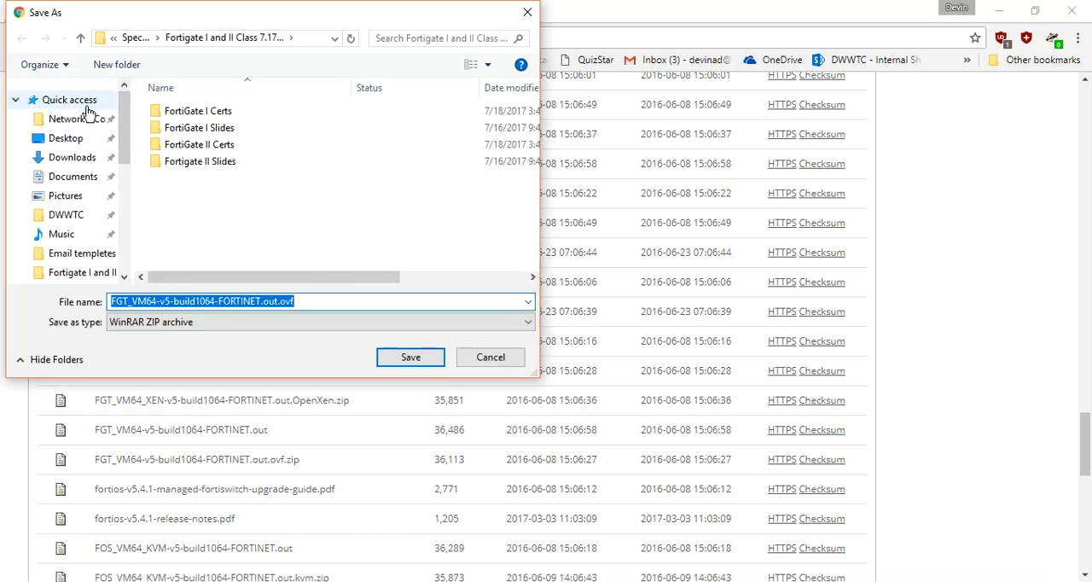
# Save the FGT_VM64-v5-build1064 OVF zip to the Desktop
pyautogui.click(66, 137)
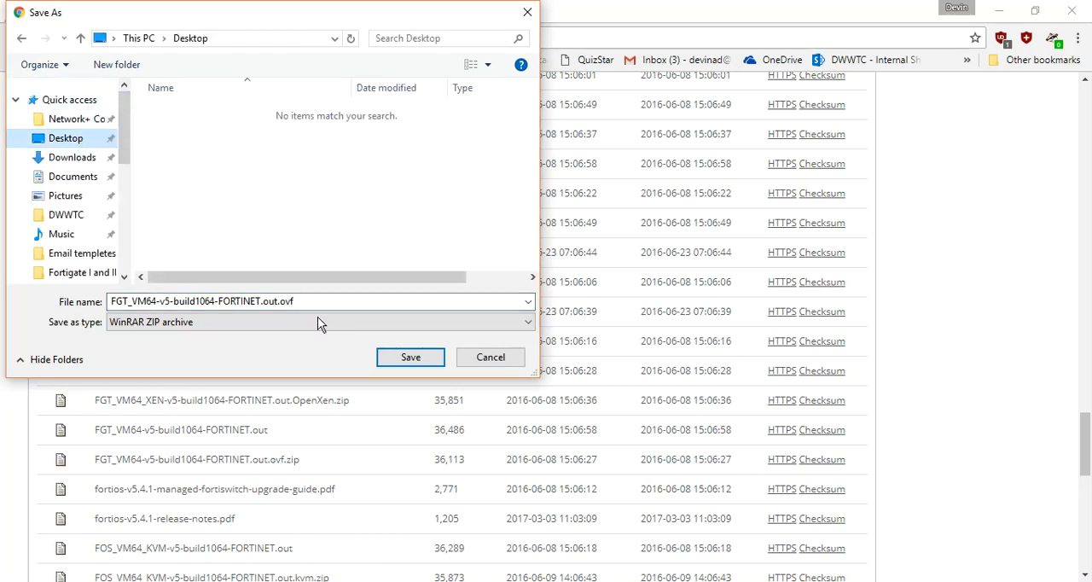
pyautogui.moveTo(410, 356)
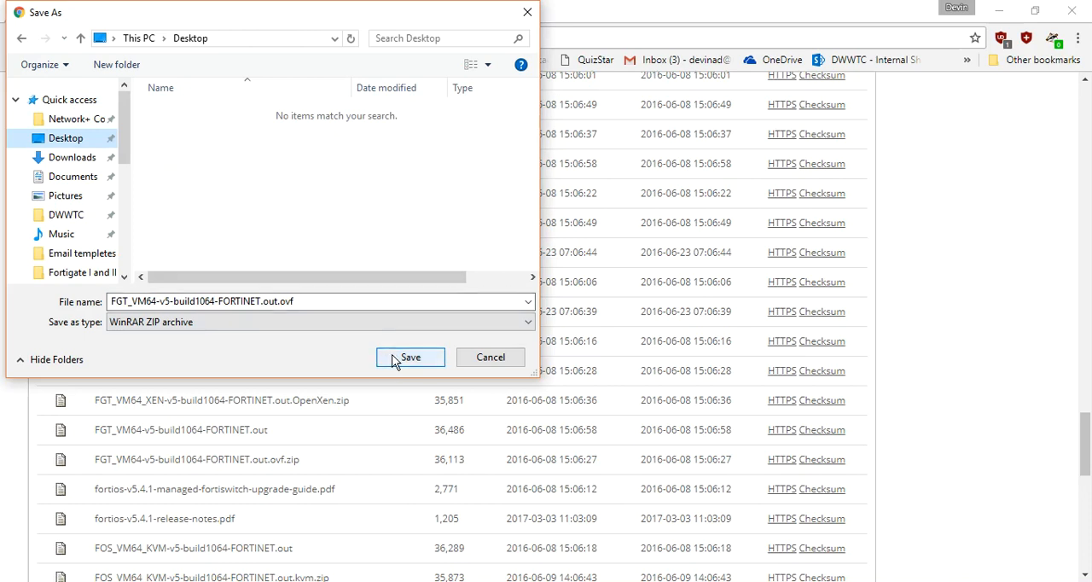
pyautogui.click(411, 356)
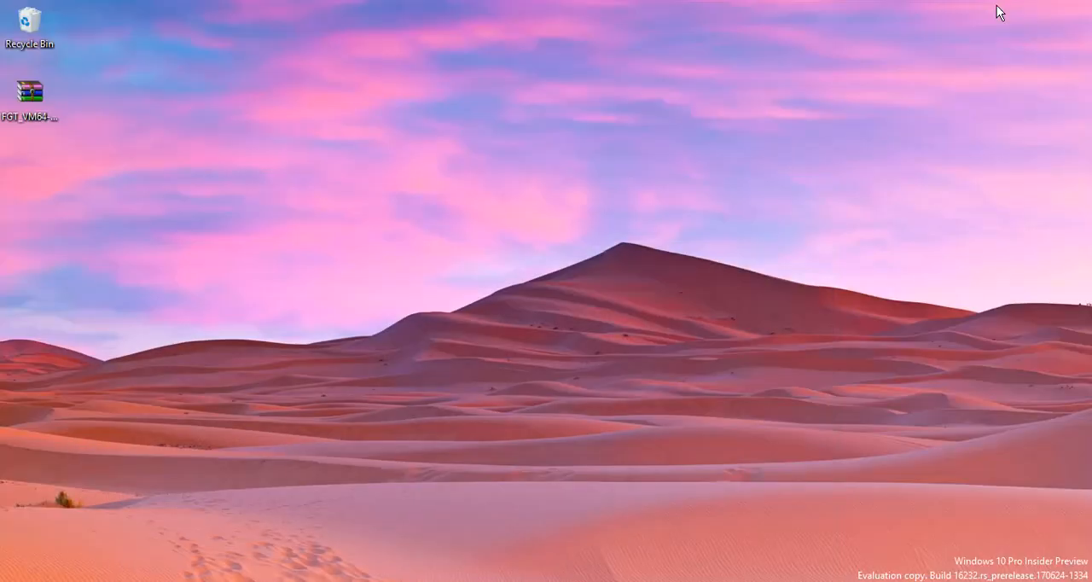
# Move the zip on the desktop and 7-Zip extract it into its own FGT_VM64 folder
pyautogui.moveTo(30, 92); pyautogui.dragTo(129, 137)
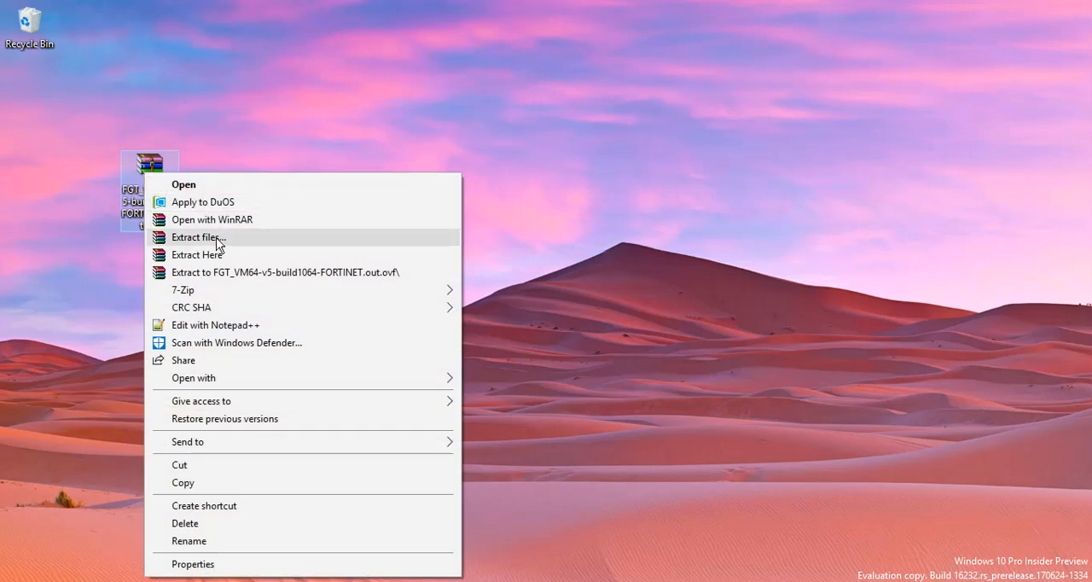
pyautogui.moveTo(183, 289)
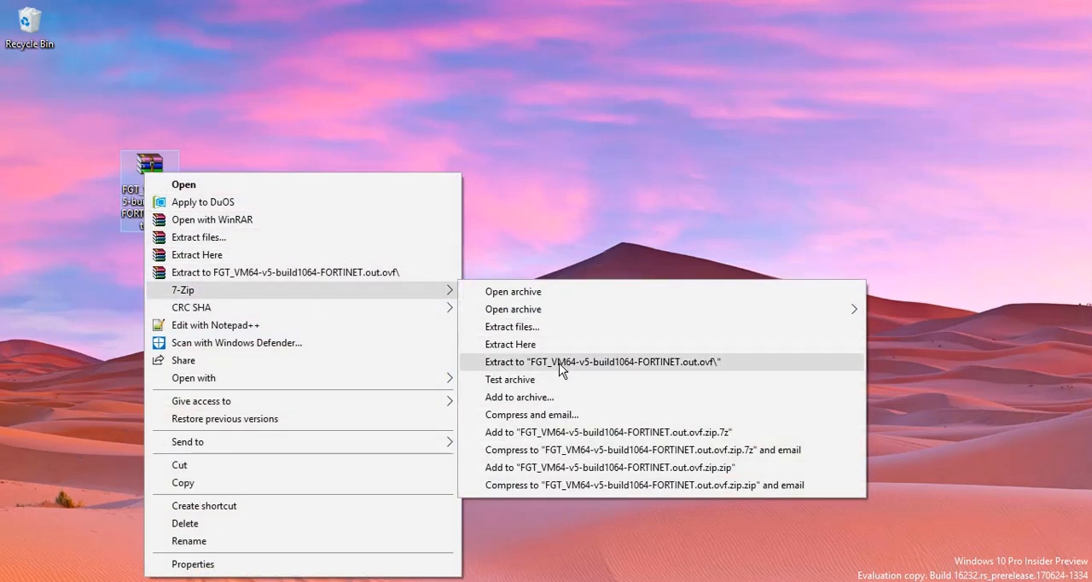
pyautogui.click(604, 361)
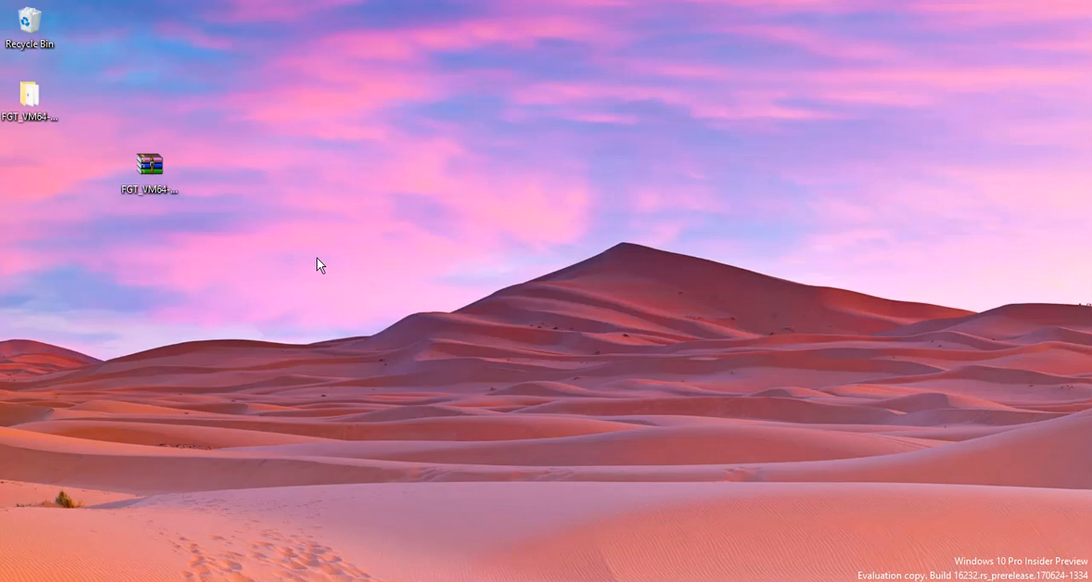
# Open the extracted folder and inspect the datadrive, FortiGate-VM64.vapp and fortios files
pyautogui.doubleClick(149, 163)
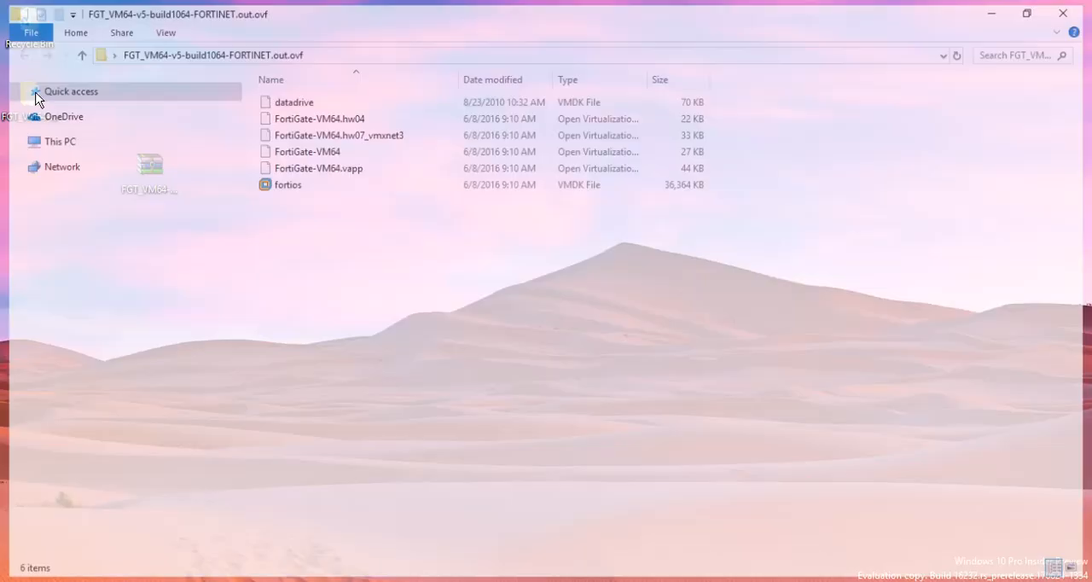
pyautogui.click(34, 92)
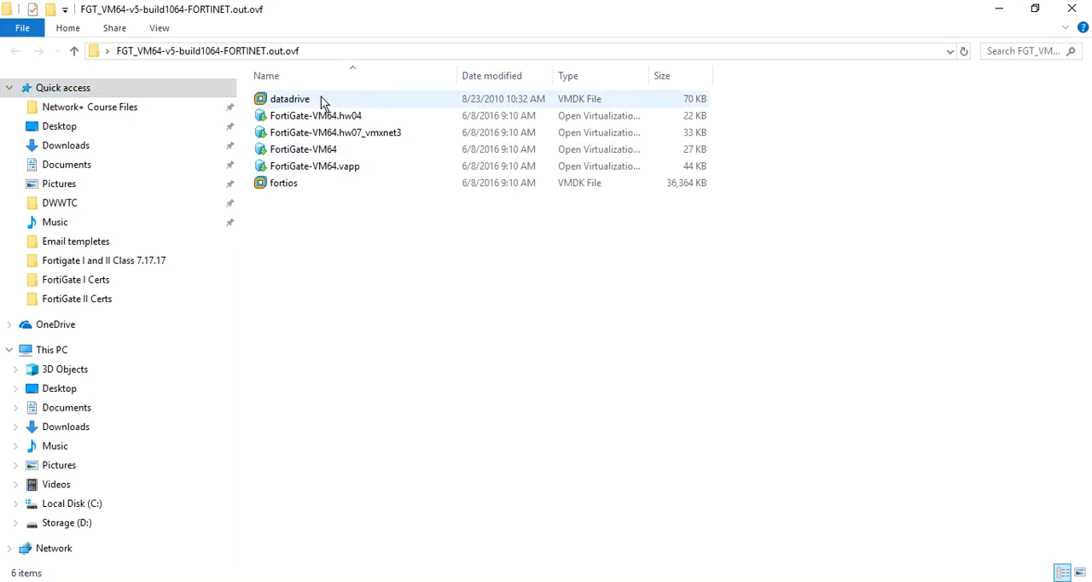
pyautogui.click(313, 244)
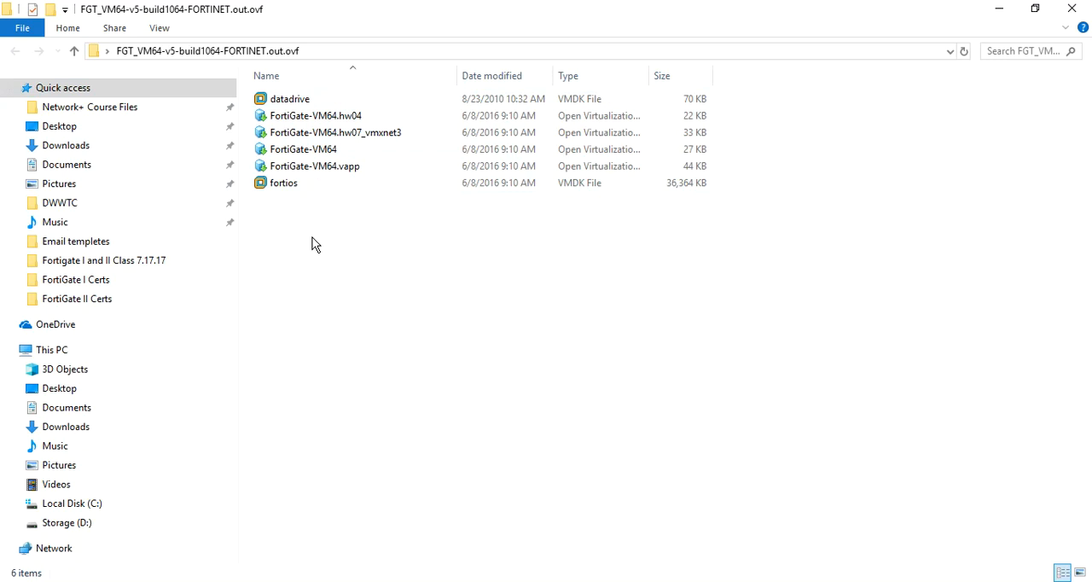
pyautogui.moveTo(343, 233)
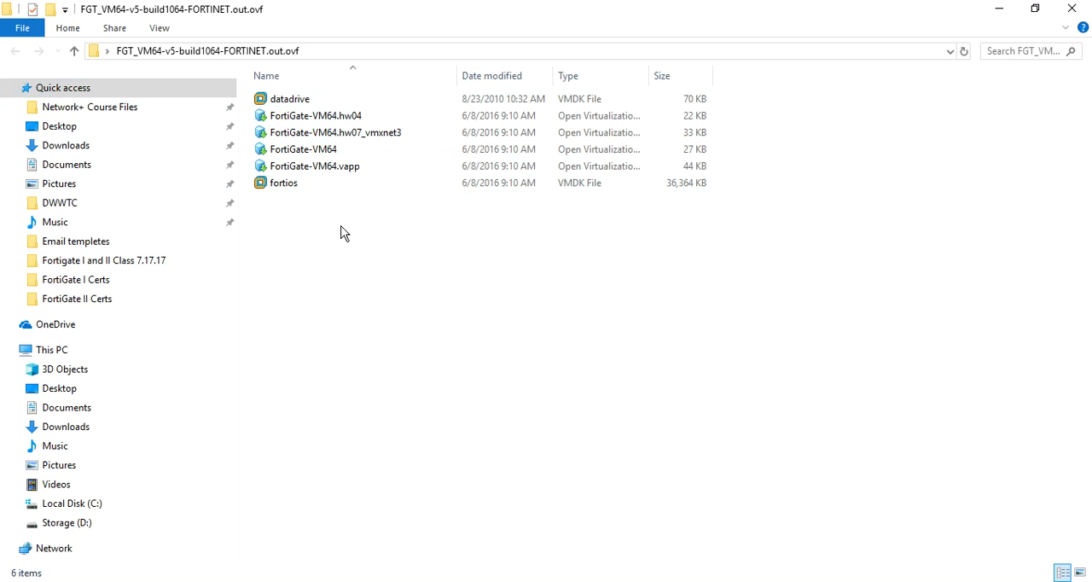
pyautogui.click(290, 98)
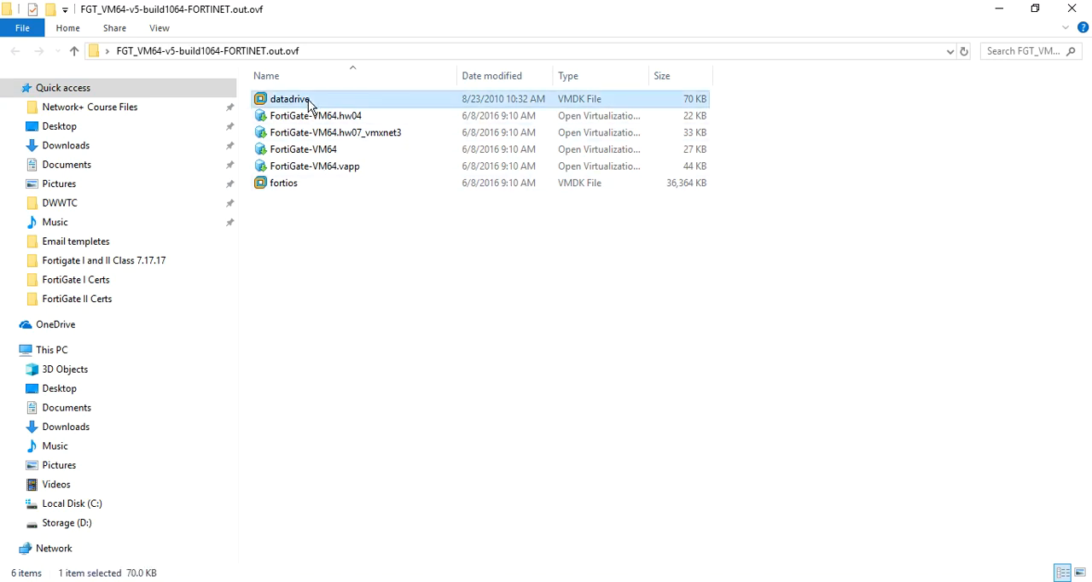
pyautogui.moveTo(340, 130)
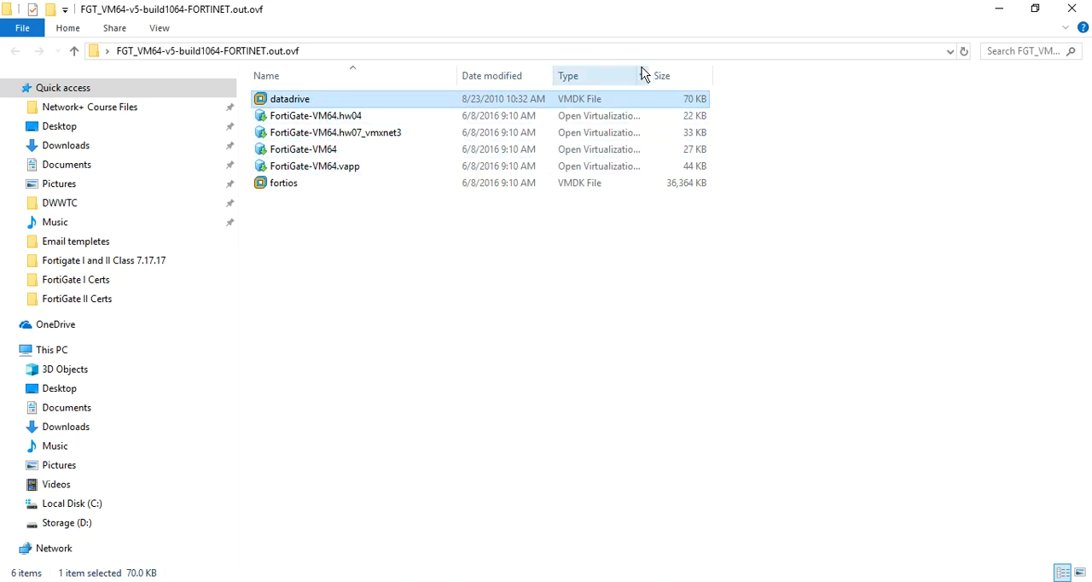
pyautogui.moveTo(640, 75); pyautogui.dragTo(712, 75)
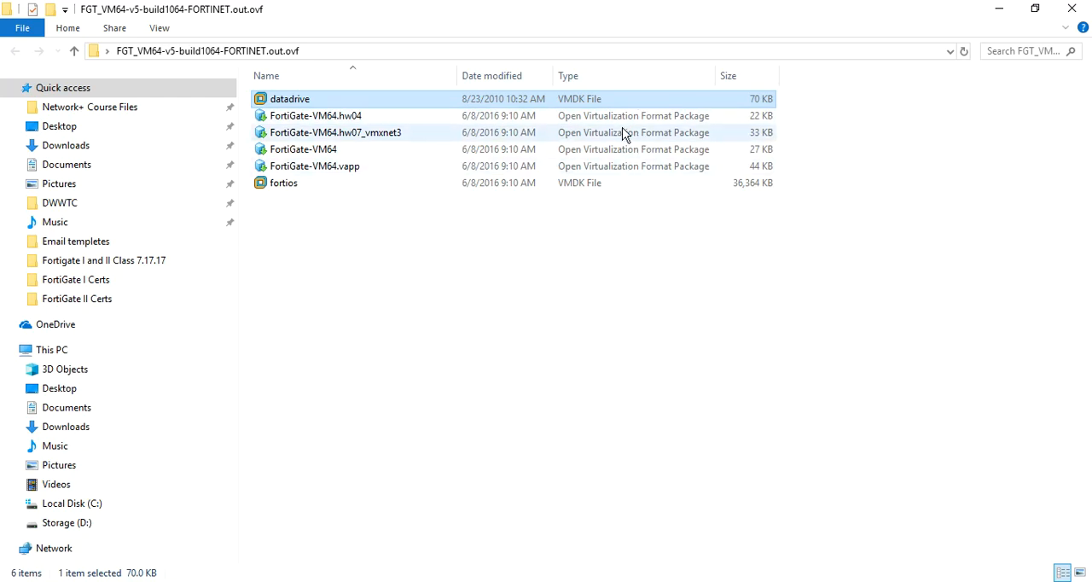
pyautogui.click(315, 165)
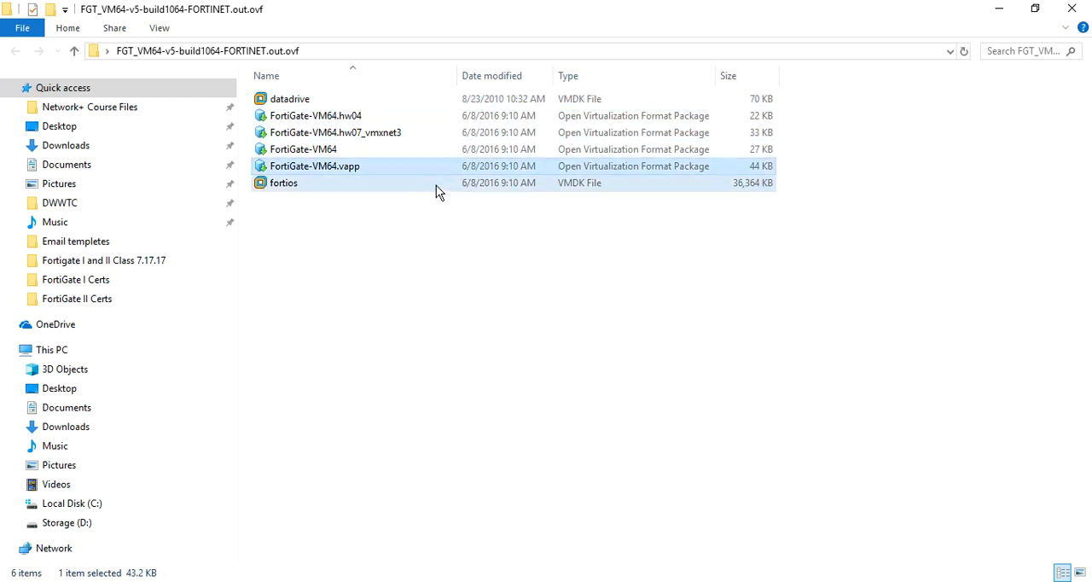
pyautogui.click(283, 182)
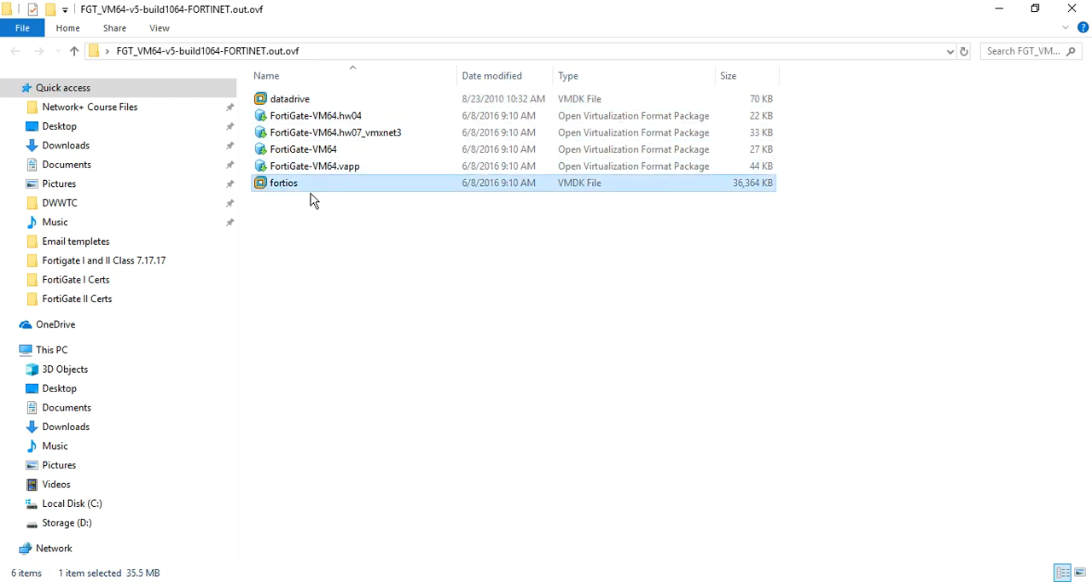
pyautogui.moveTo(341, 186)
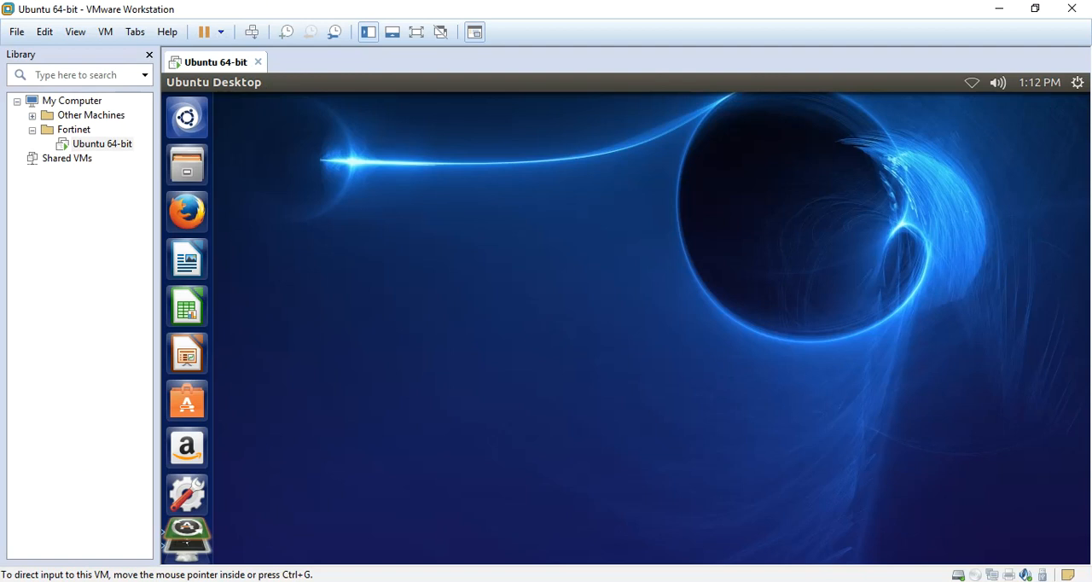
pyautogui.moveTo(307, 325)
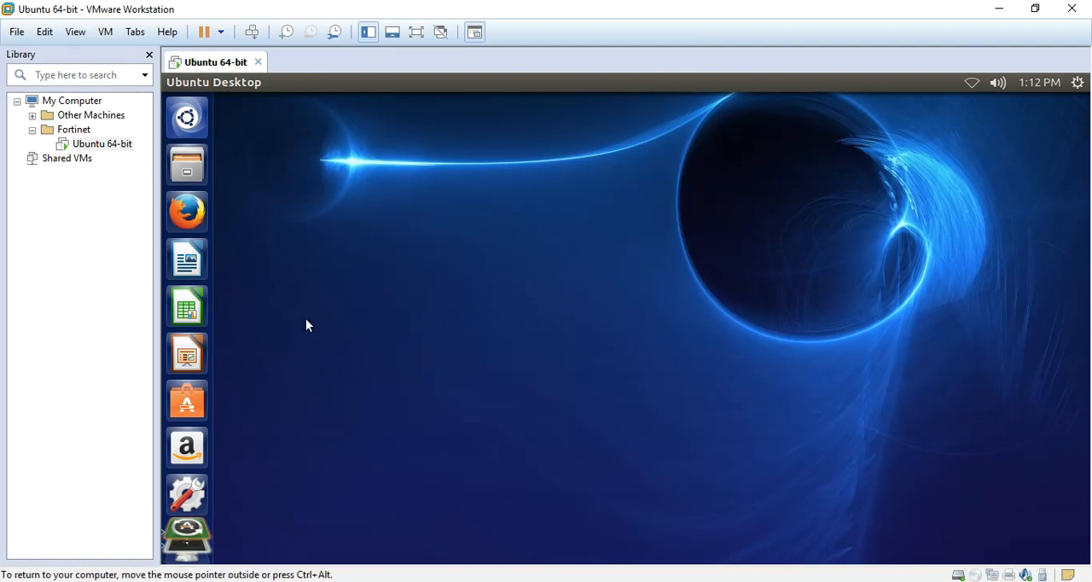
# Open FortiGate-VM64 from the Desktop's FGT_VM64 folder via File > Open
pyautogui.click(16, 32)
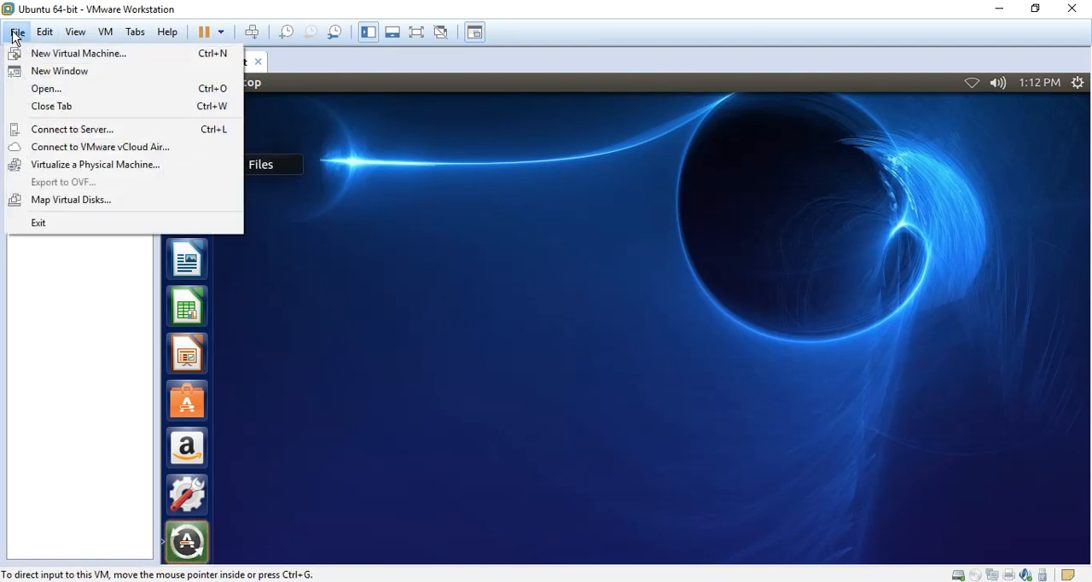
pyautogui.click(46, 89)
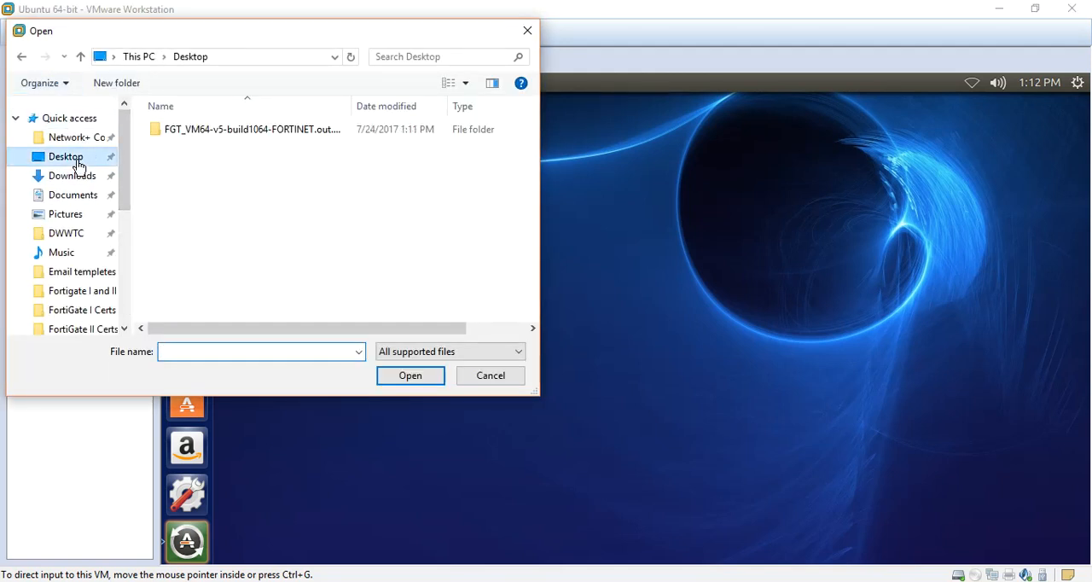
pyautogui.click(247, 129)
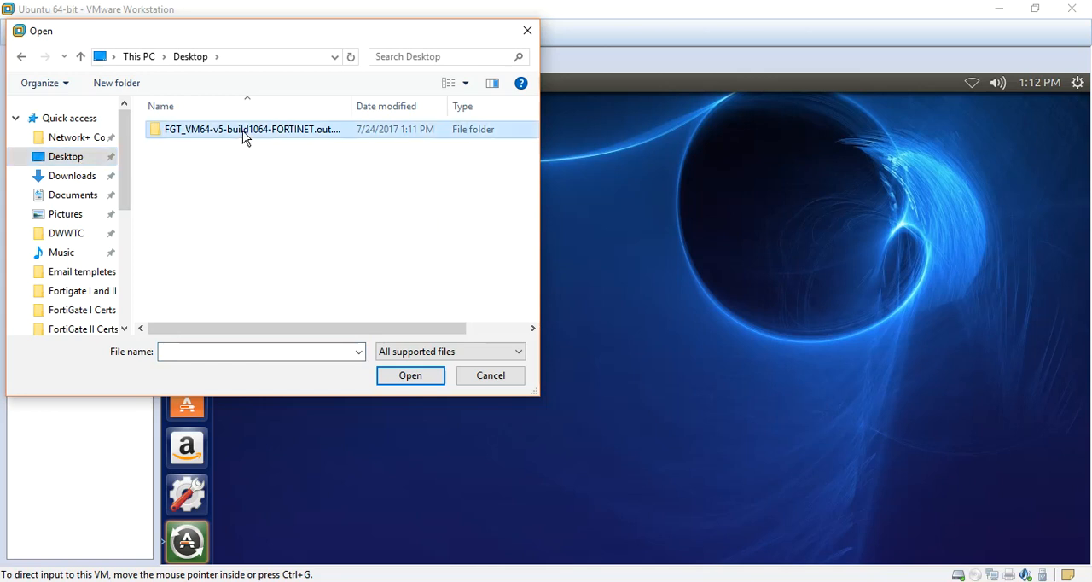
pyautogui.doubleClick(250, 129)
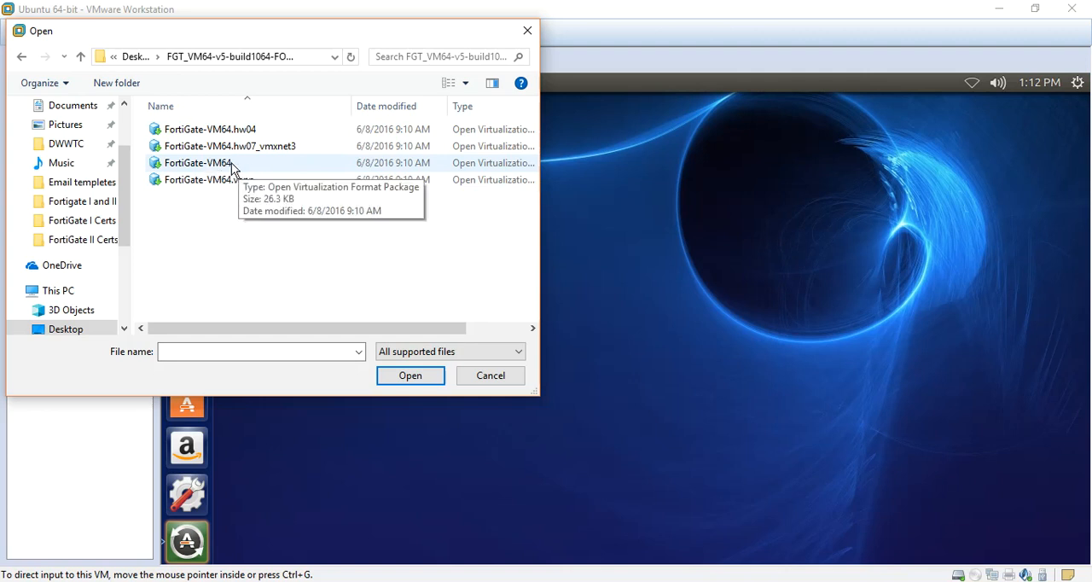
pyautogui.moveTo(248, 129)
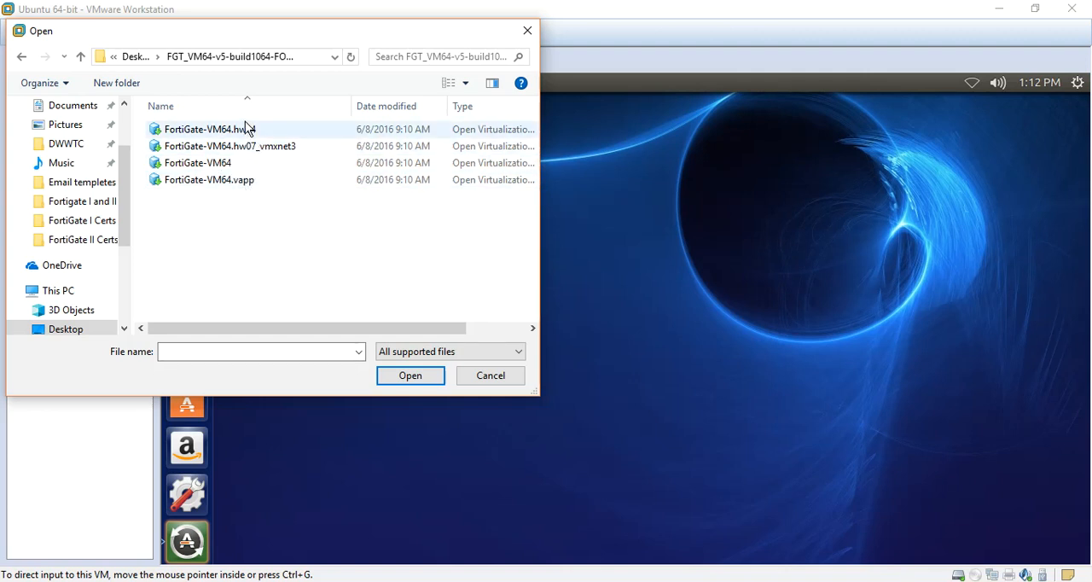
pyautogui.moveTo(197, 162)
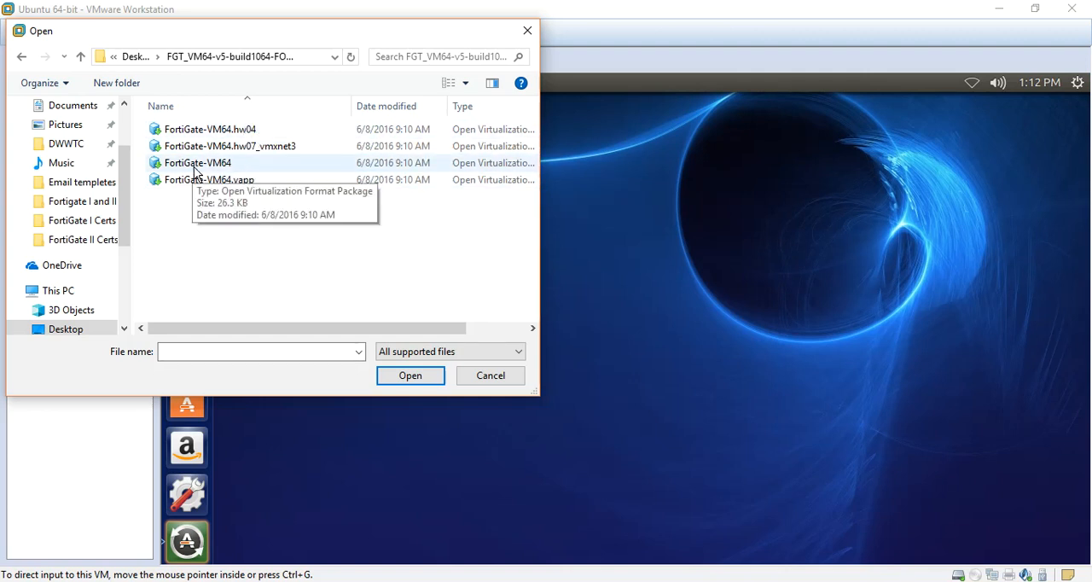
pyautogui.doubleClick(196, 162)
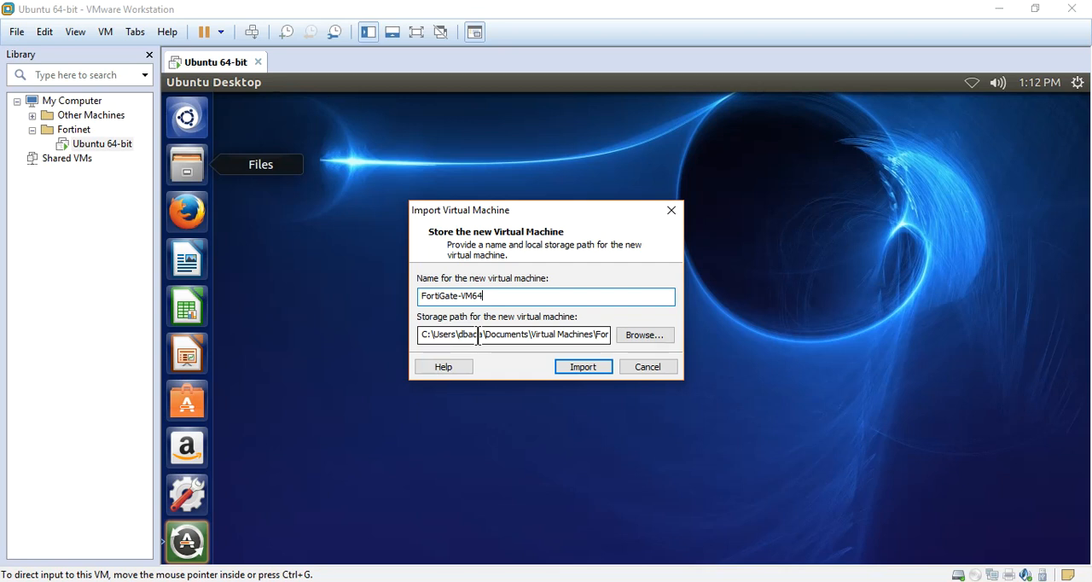
# Name the imported VM 'Local-Fortigate' and start the import
pyautogui.press('BackSpace')
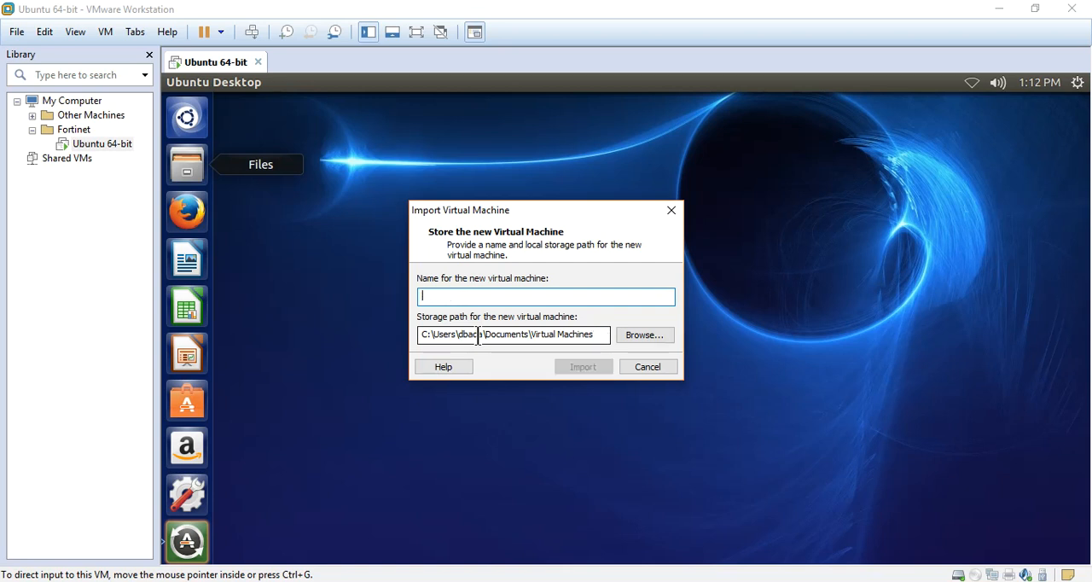
pyautogui.write('Local')
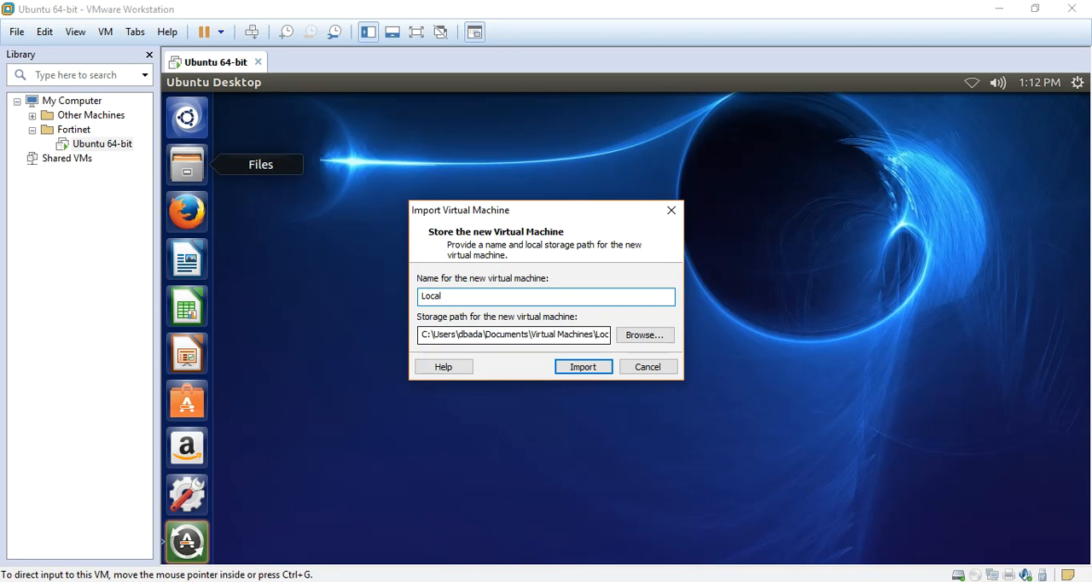
pyautogui.write('-')
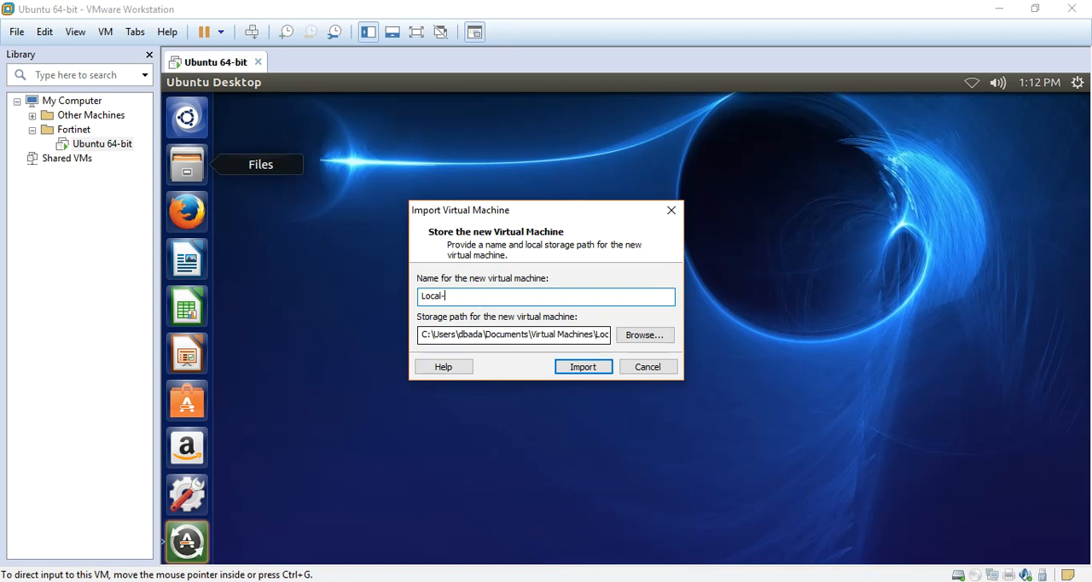
pyautogui.write('Forti')
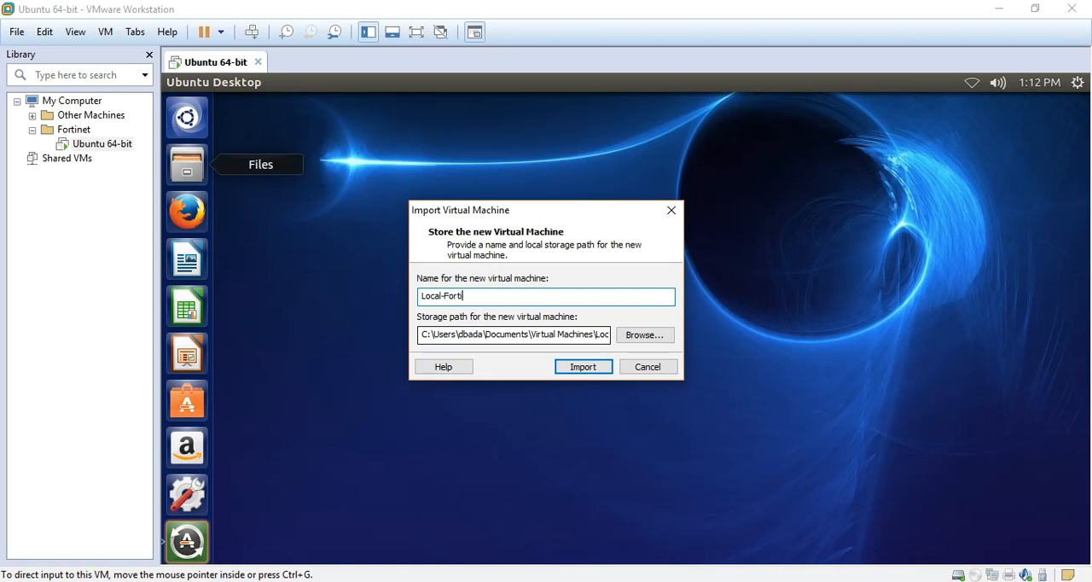
pyautogui.write('gate')
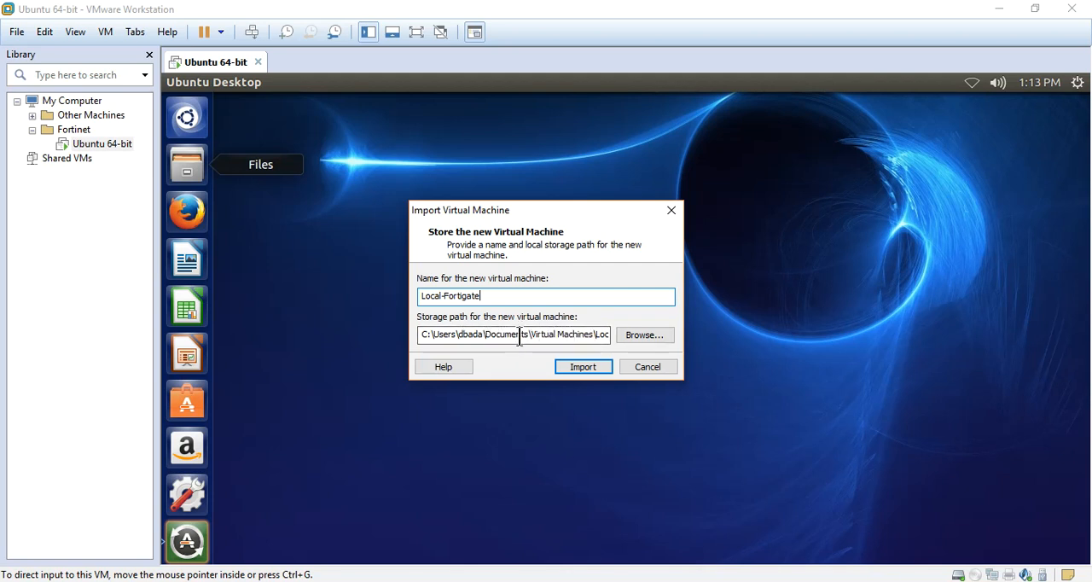
pyautogui.click(582, 365)
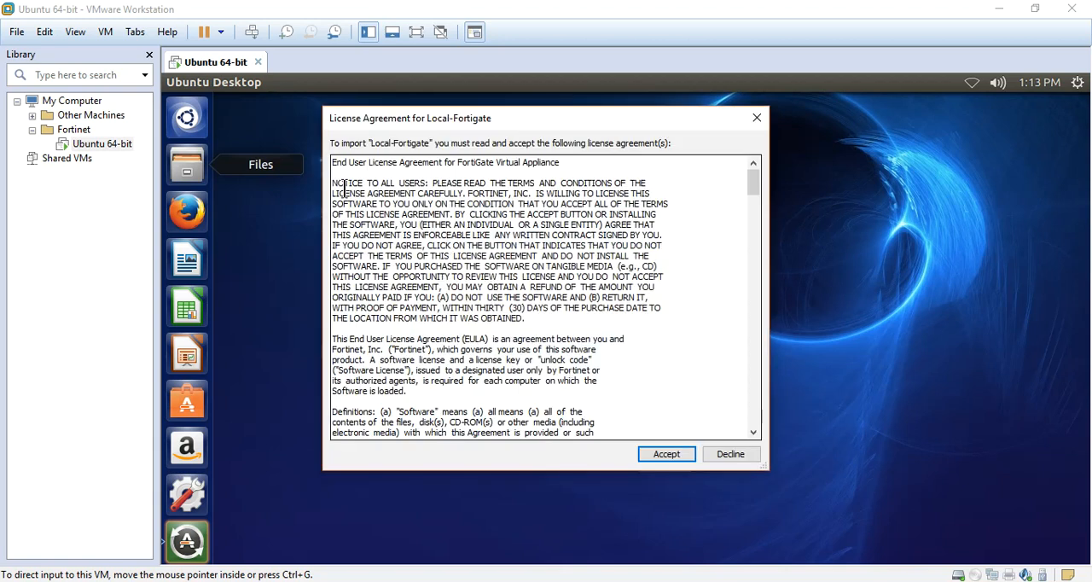
# Scroll through the FortiGate End User License Agreement and accept it
pyautogui.scroll(-3)
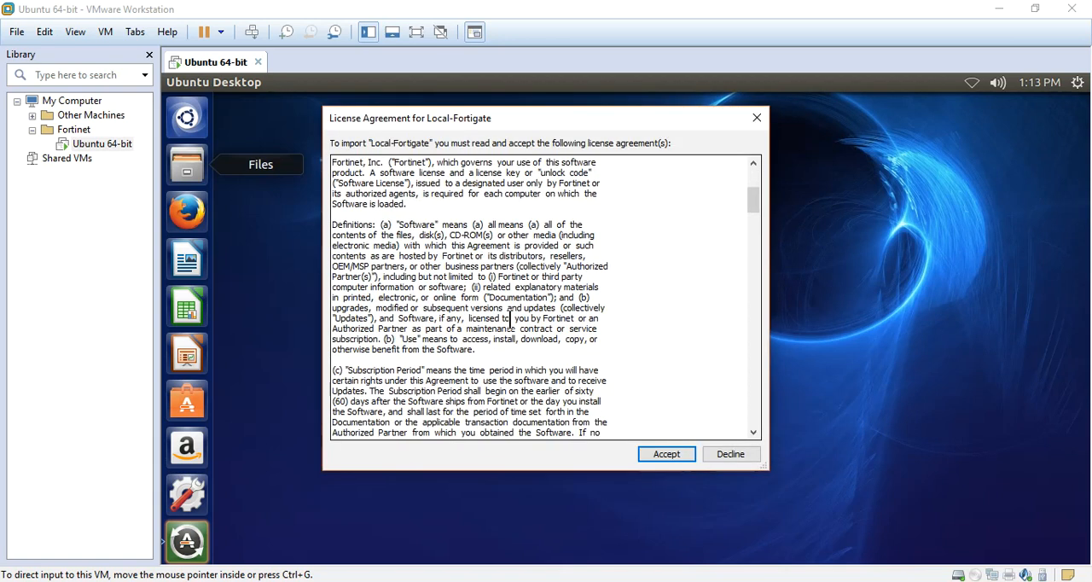
pyautogui.scroll(-3)
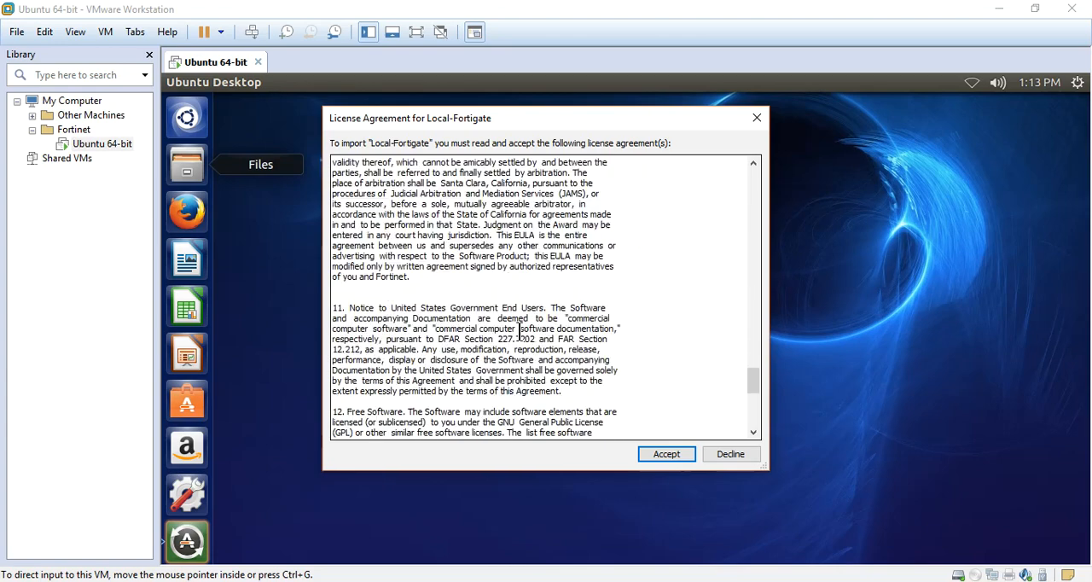
pyautogui.click(666, 453)
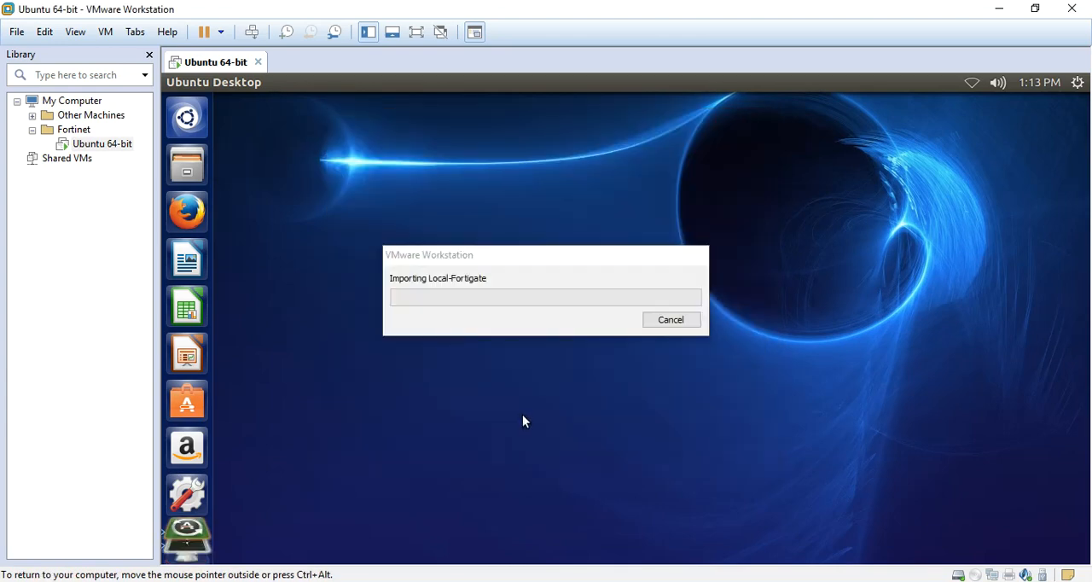
pyautogui.moveTo(521, 417)
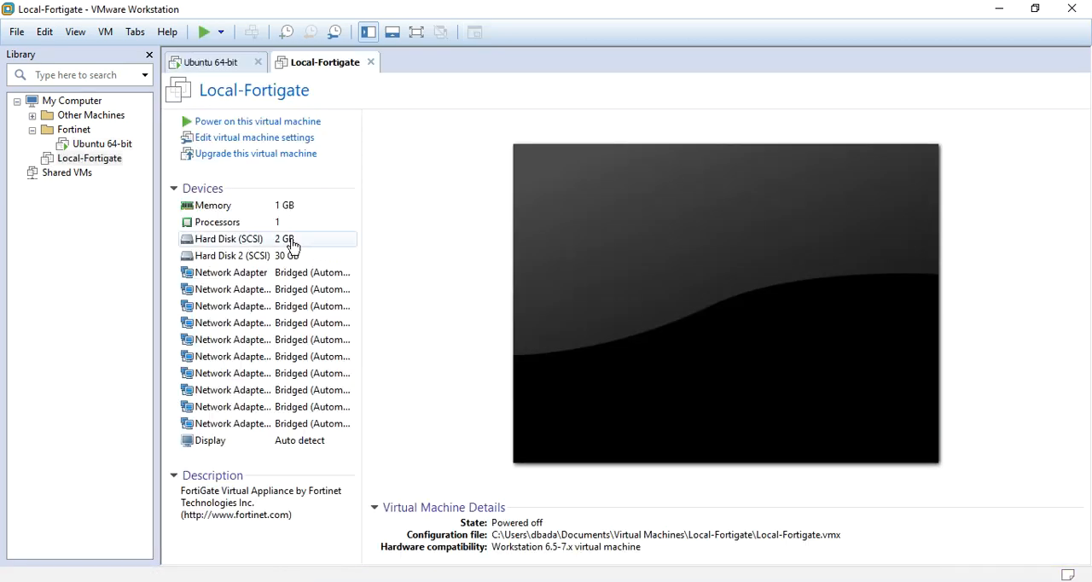
pyautogui.moveTo(88, 158)
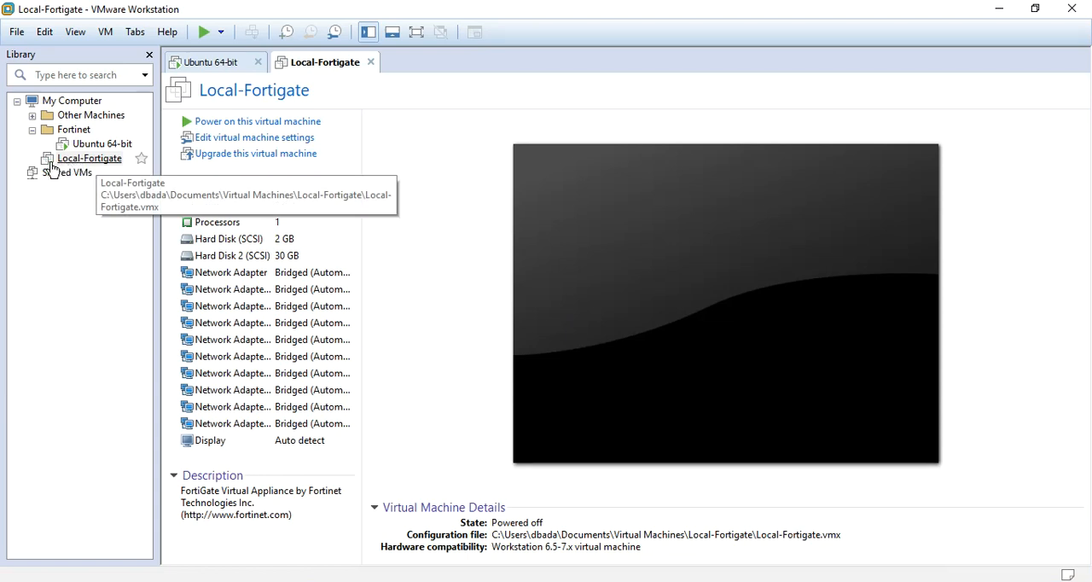
pyautogui.moveTo(252, 281)
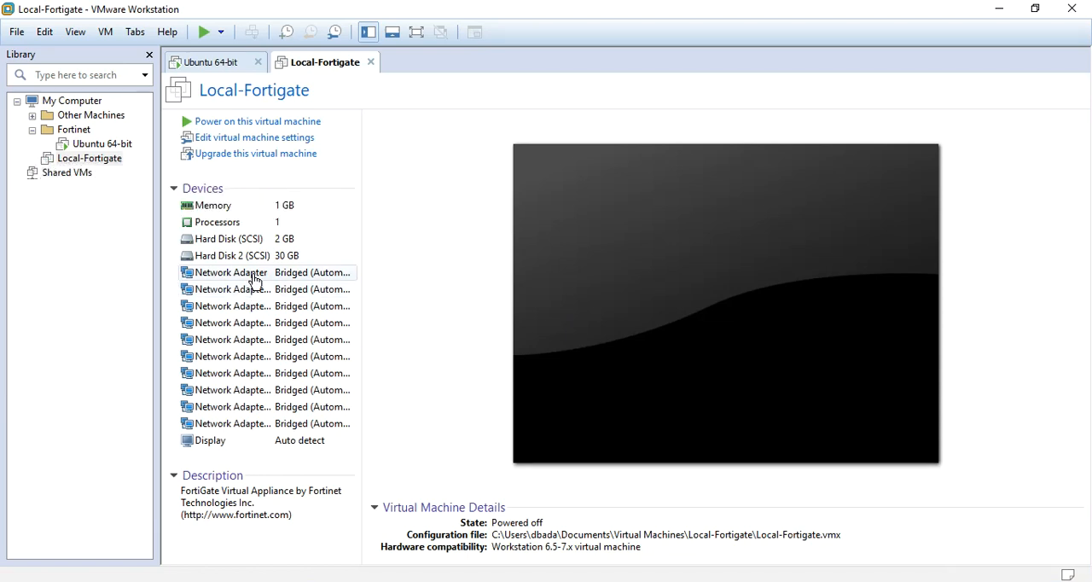
pyautogui.moveTo(252, 305)
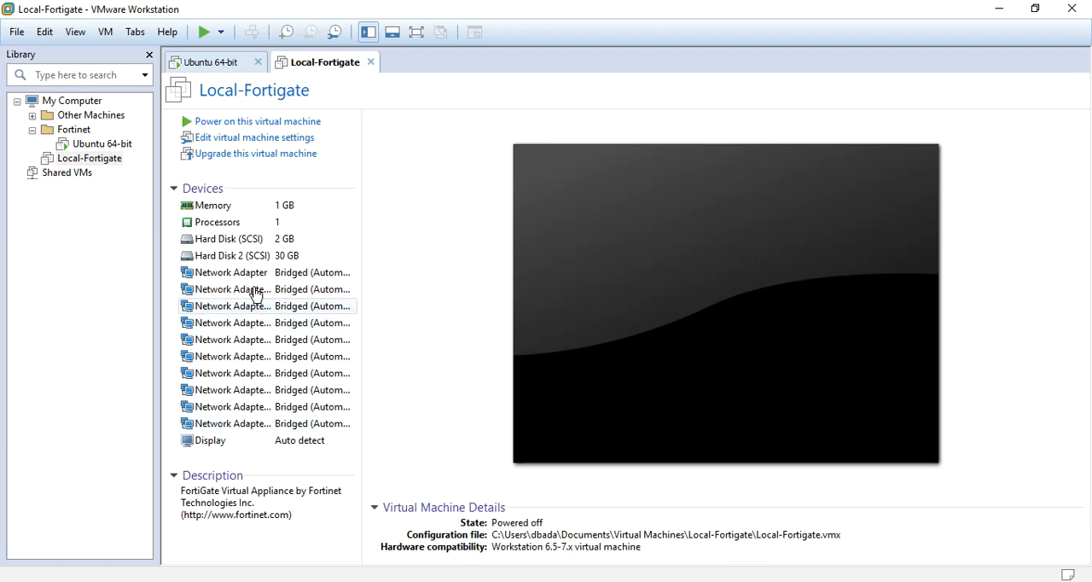
pyautogui.moveTo(271, 324)
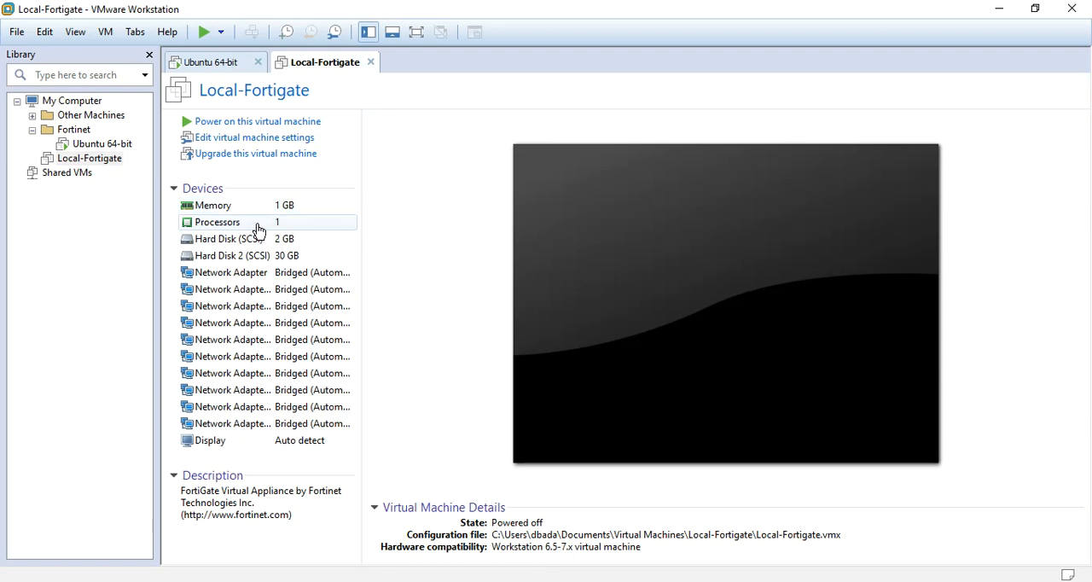
pyautogui.moveTo(90, 158)
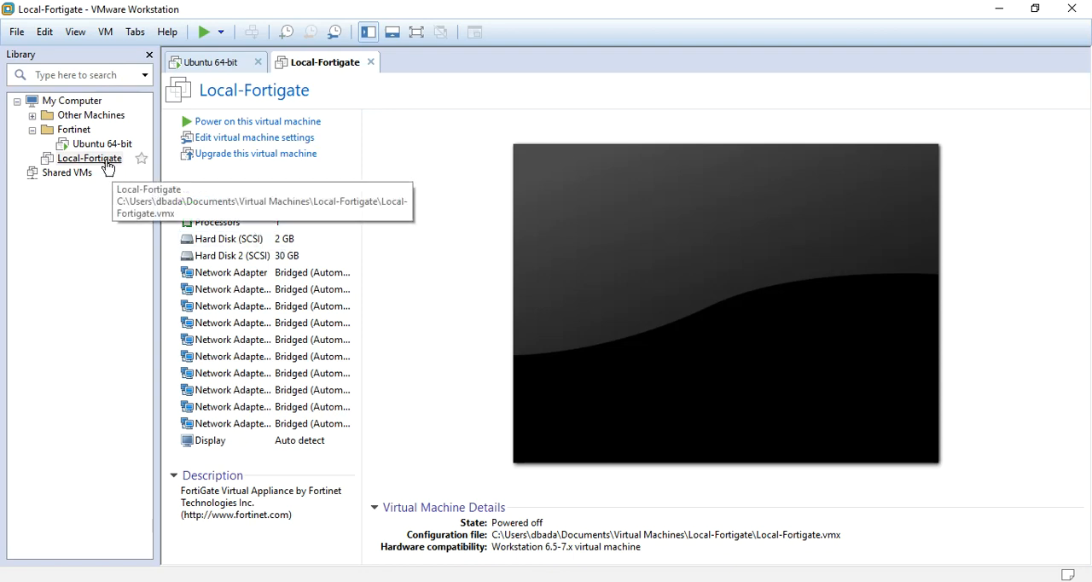
pyautogui.moveTo(269, 309)
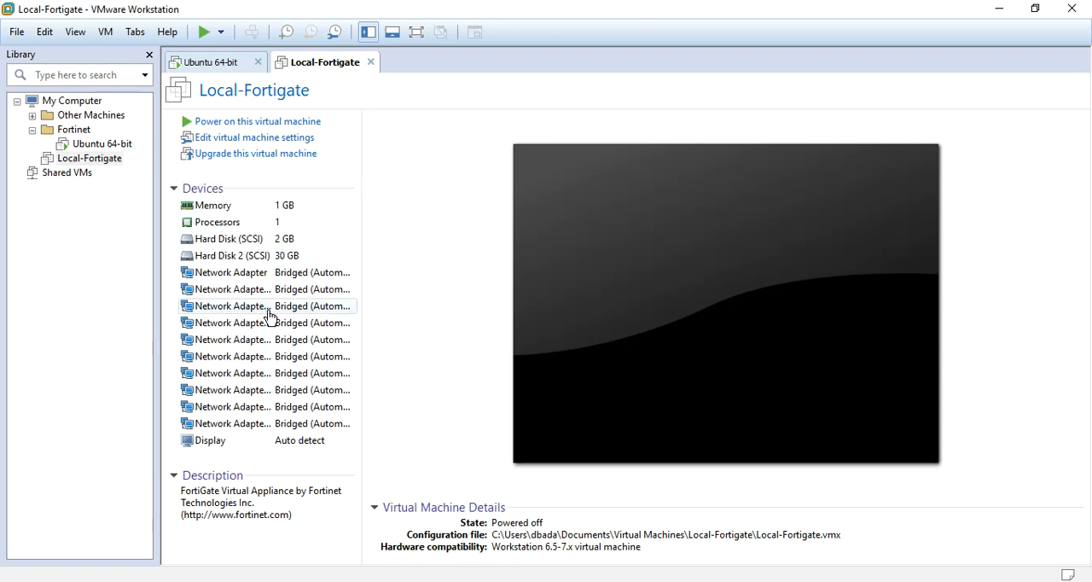
pyautogui.moveTo(262, 211)
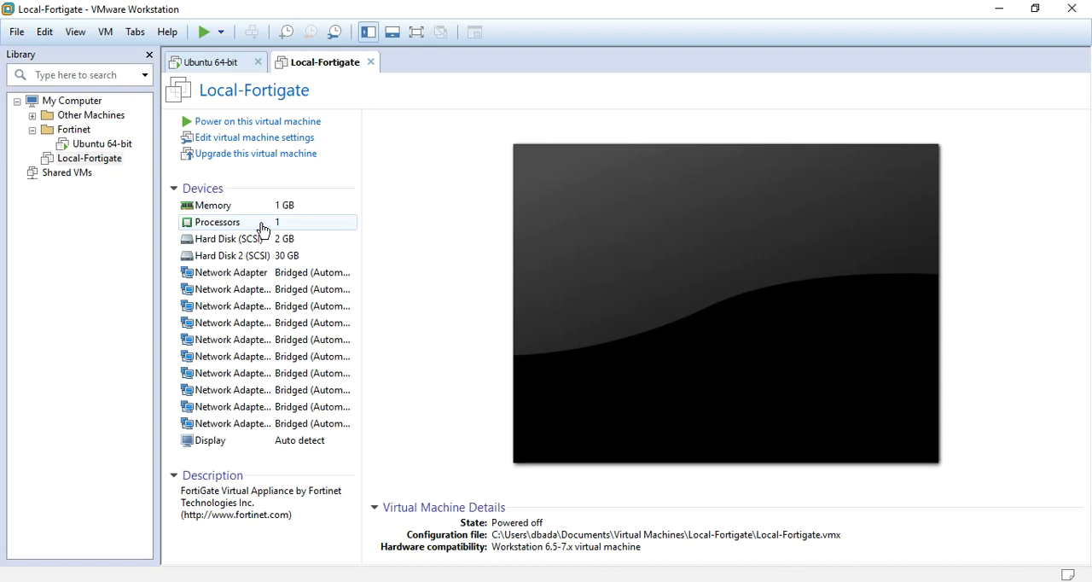
pyautogui.moveTo(88, 158)
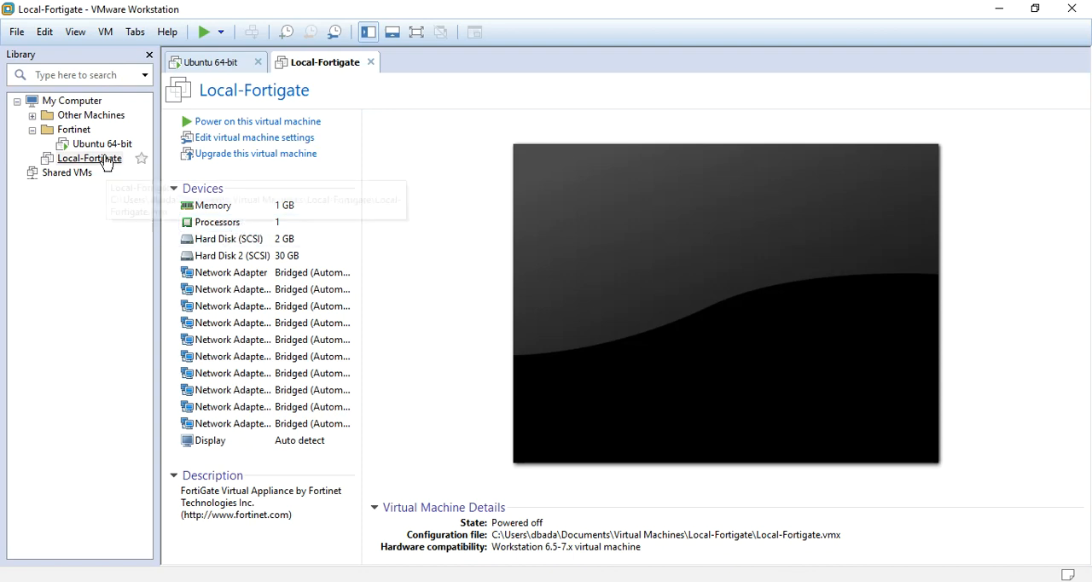
pyautogui.moveTo(88, 157)
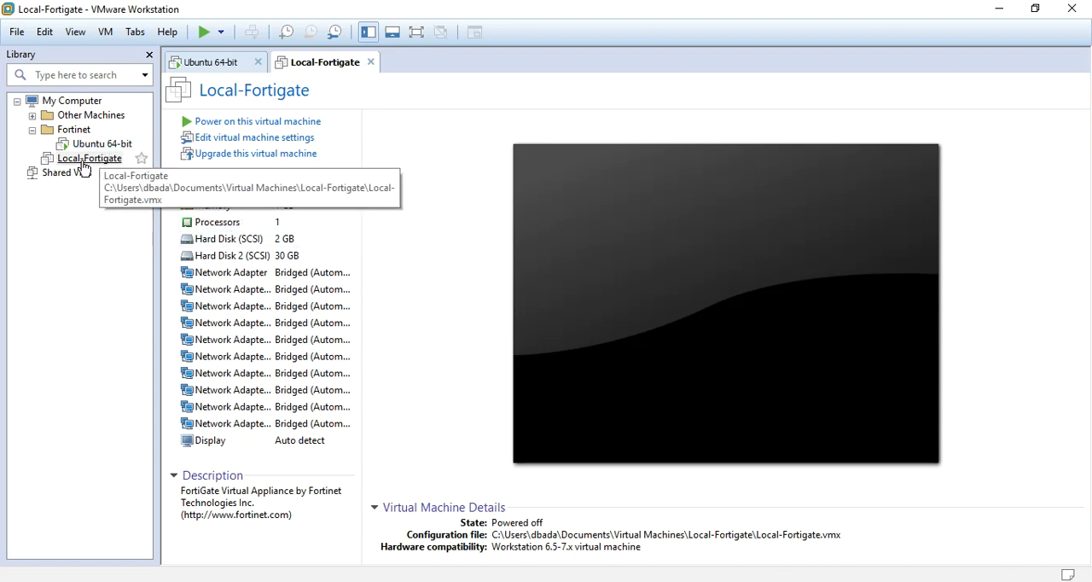
pyautogui.moveTo(553, 292)
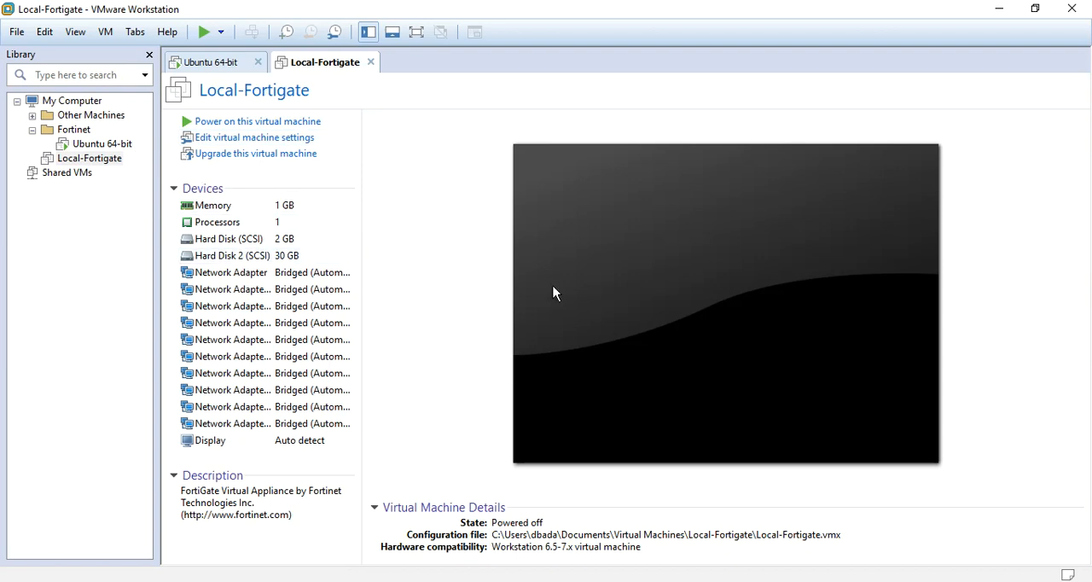
pyautogui.moveTo(418, 239)
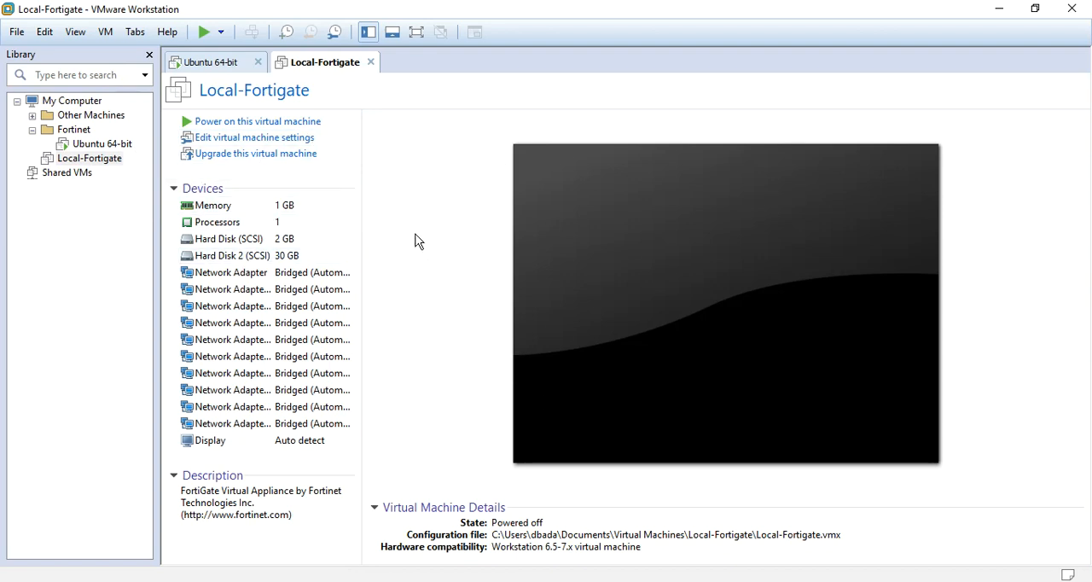